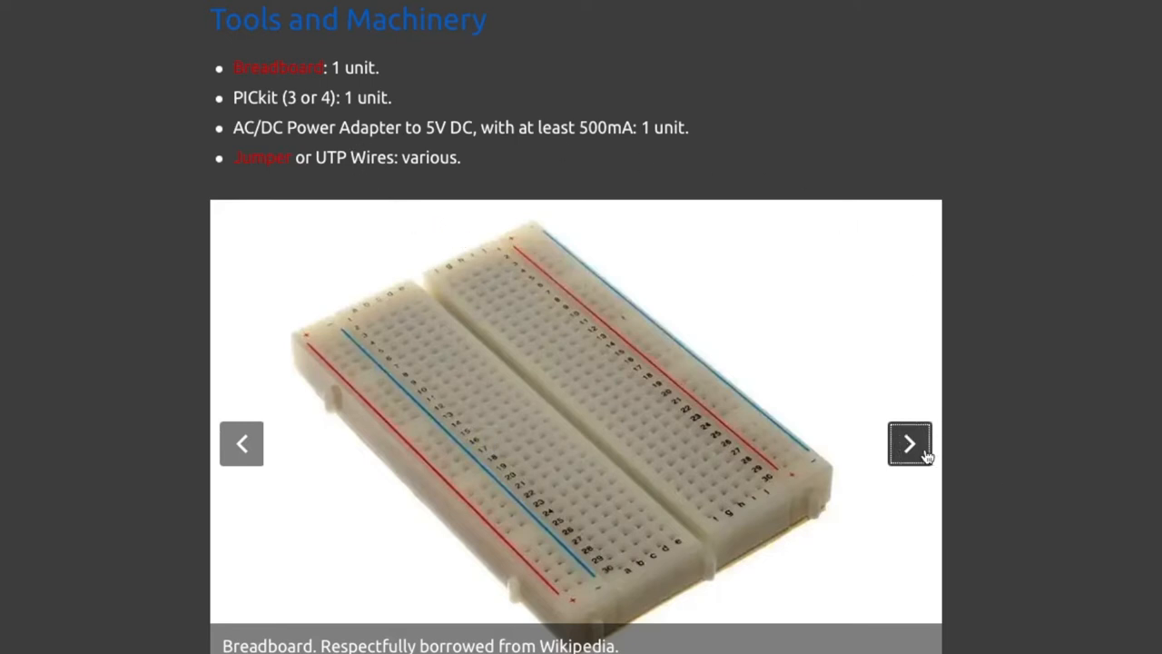
# Advance the techZorro tools gallery past the PICkit photo to the AC/DC power adapter.
pyautogui.click(909, 443)
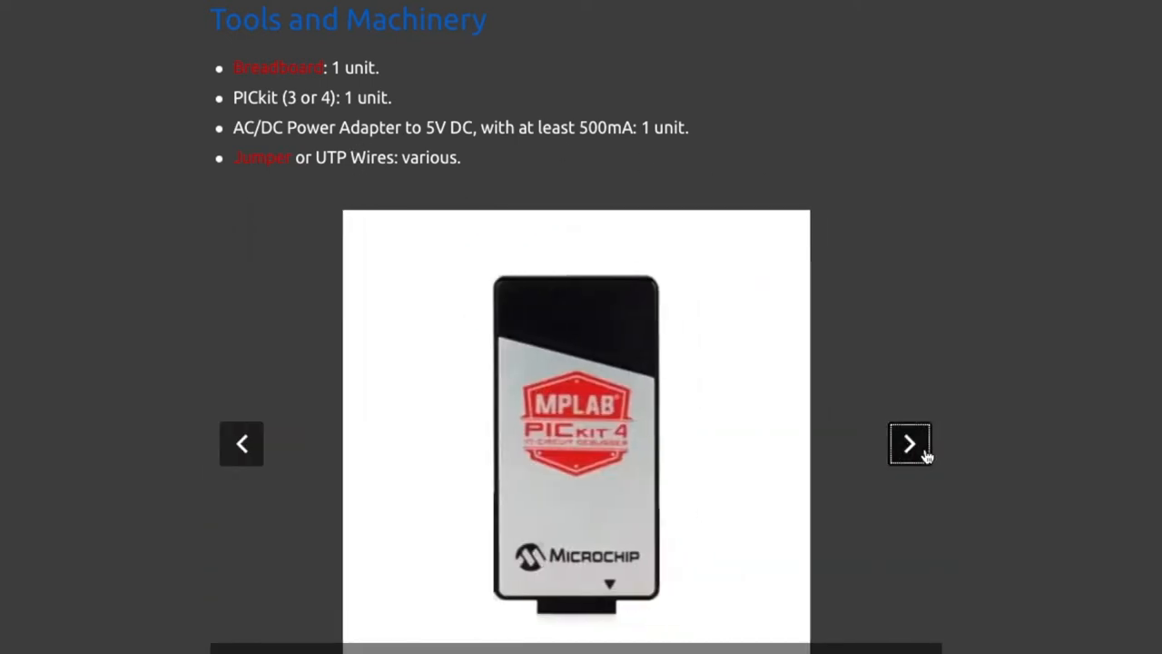
pyautogui.click(909, 445)
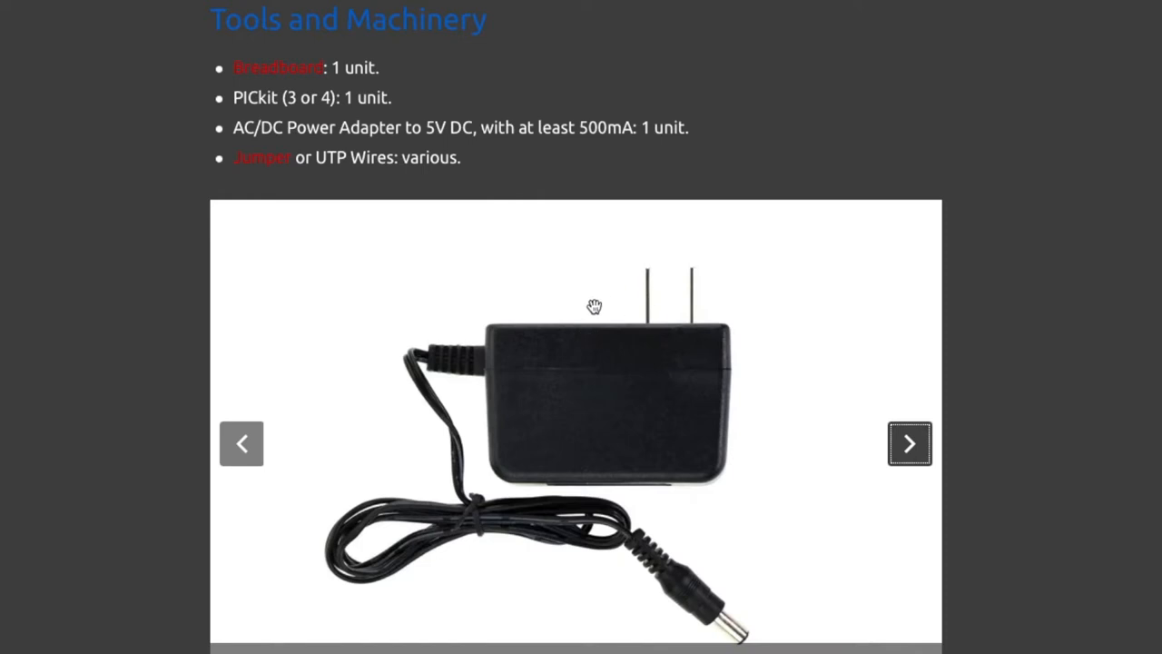
pyautogui.moveTo(661, 161)
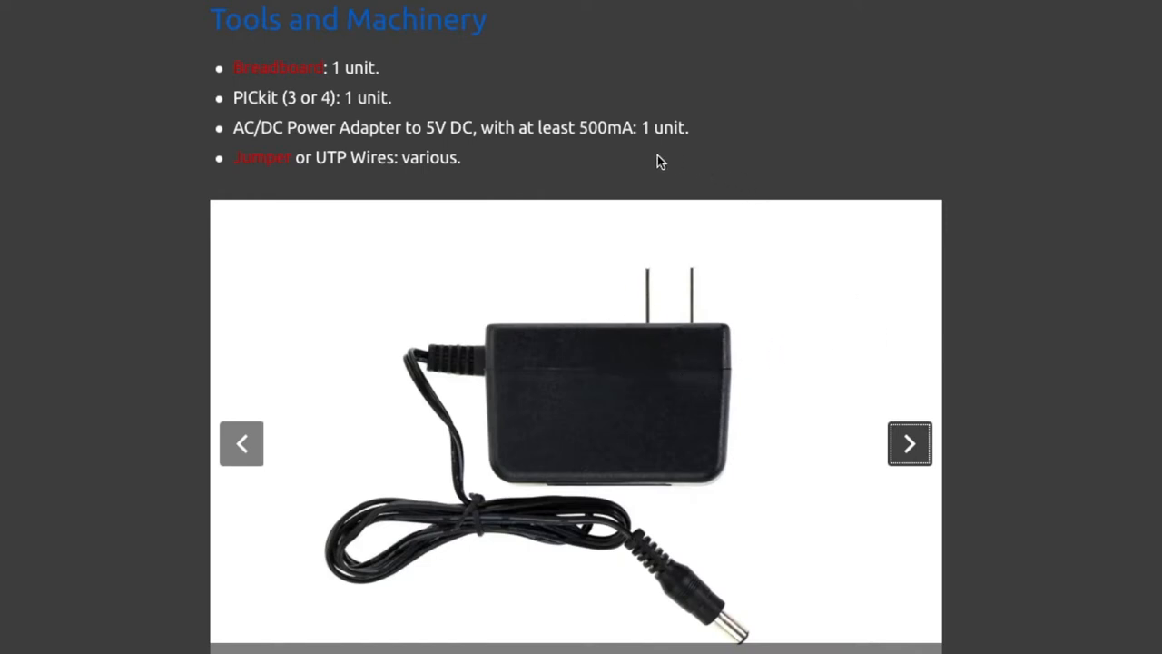
pyautogui.moveTo(960, 204)
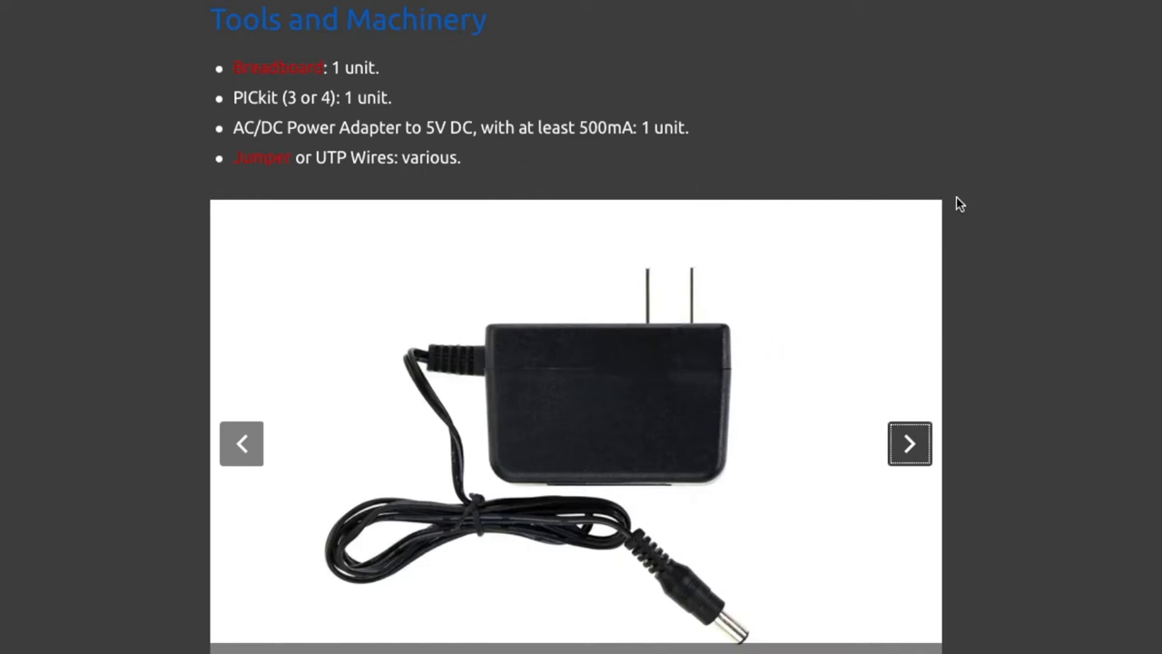
pyautogui.click(909, 443)
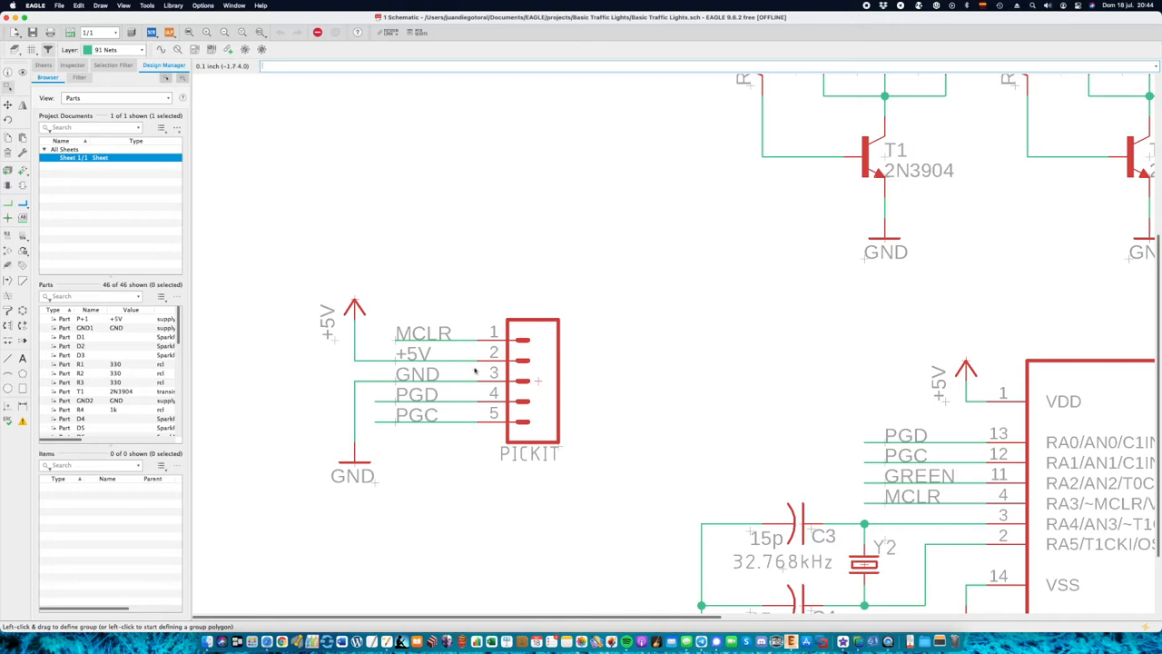
pyautogui.moveTo(567, 463)
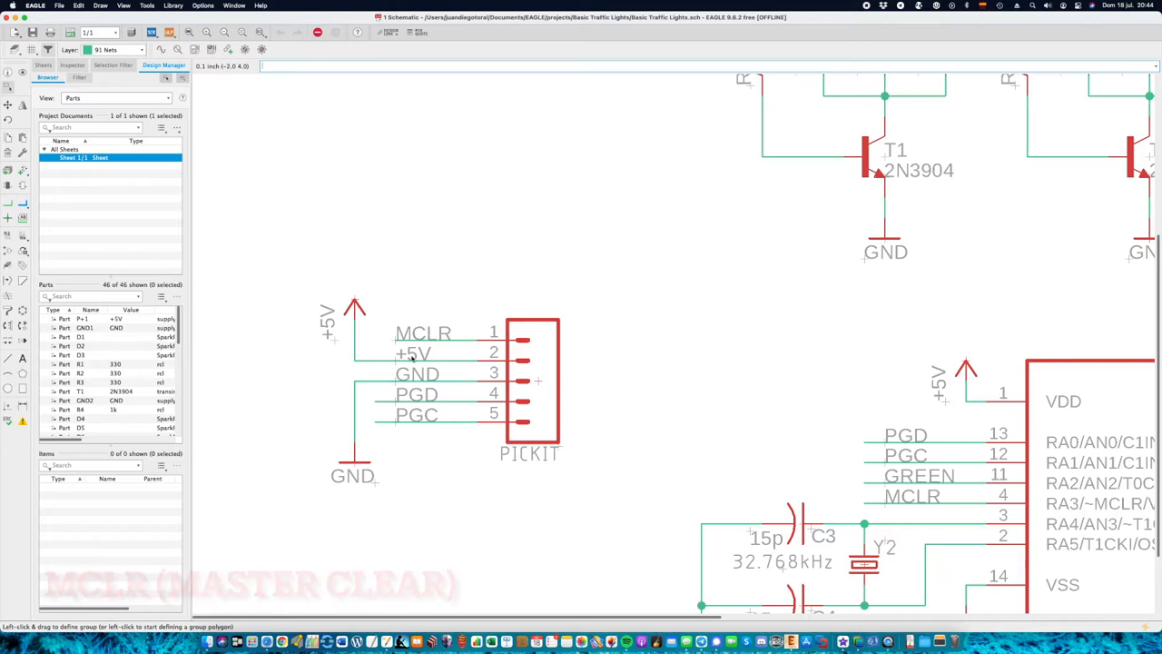
pyautogui.moveTo(470, 357)
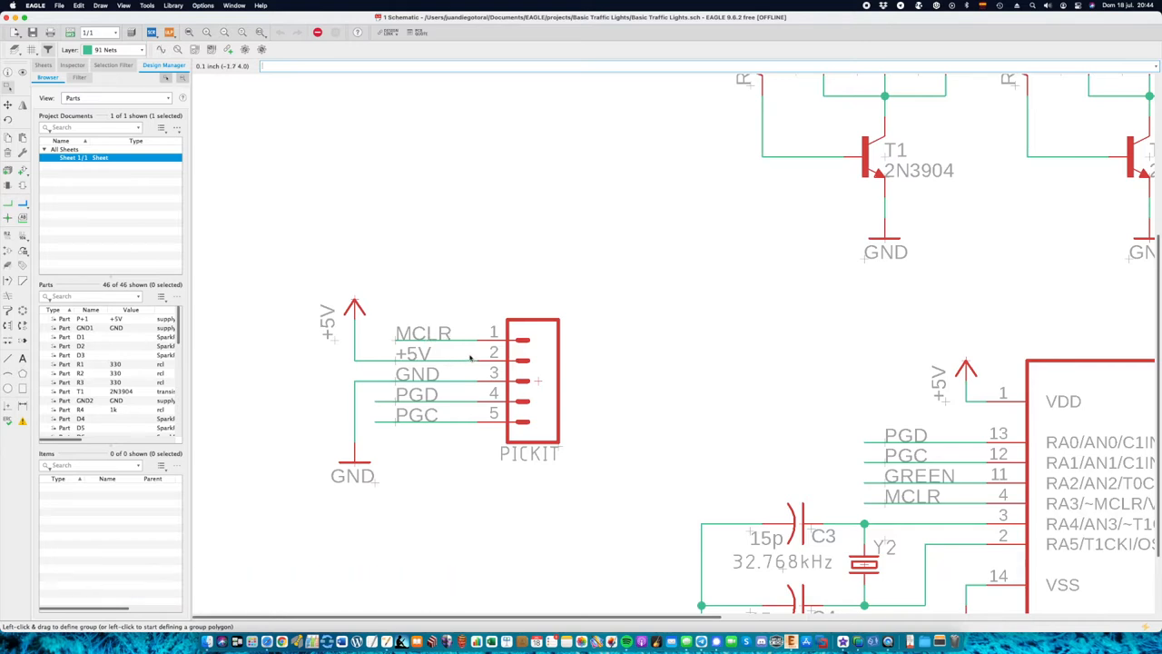
pyautogui.moveTo(461, 377)
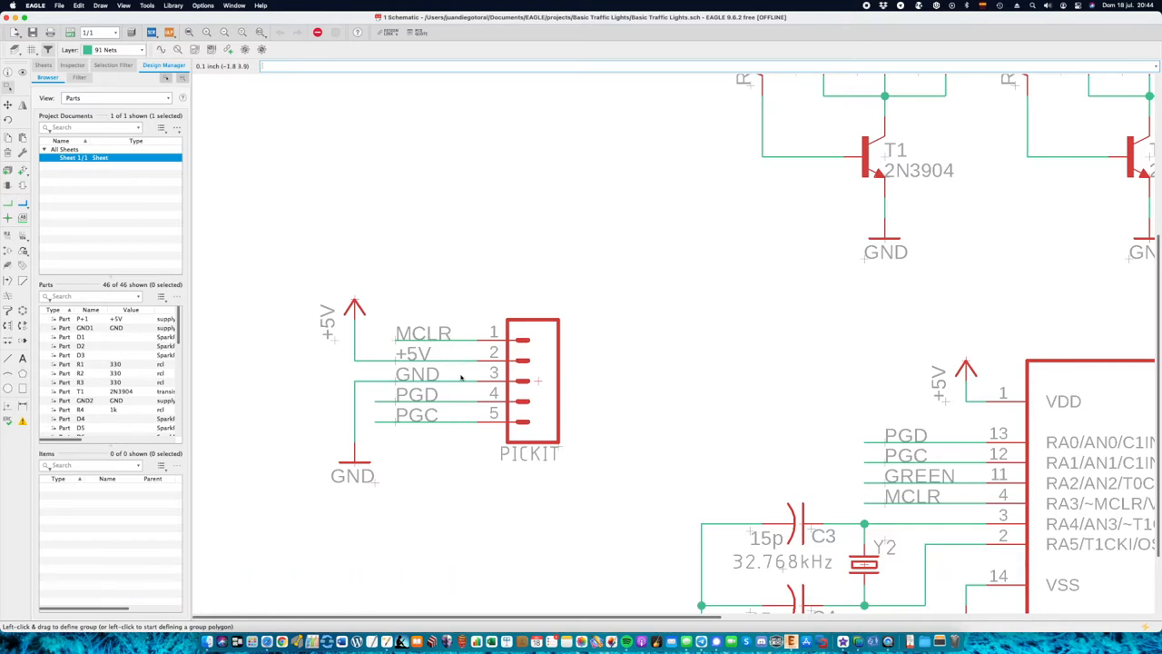
pyautogui.moveTo(445, 415)
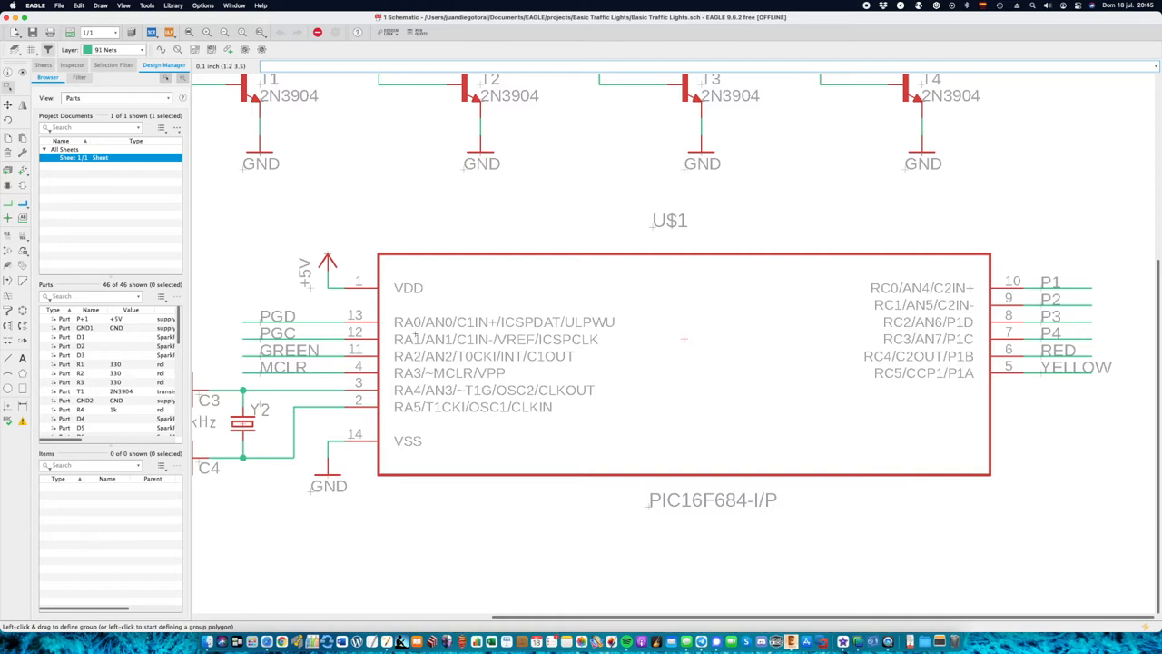
pyautogui.moveTo(649, 347)
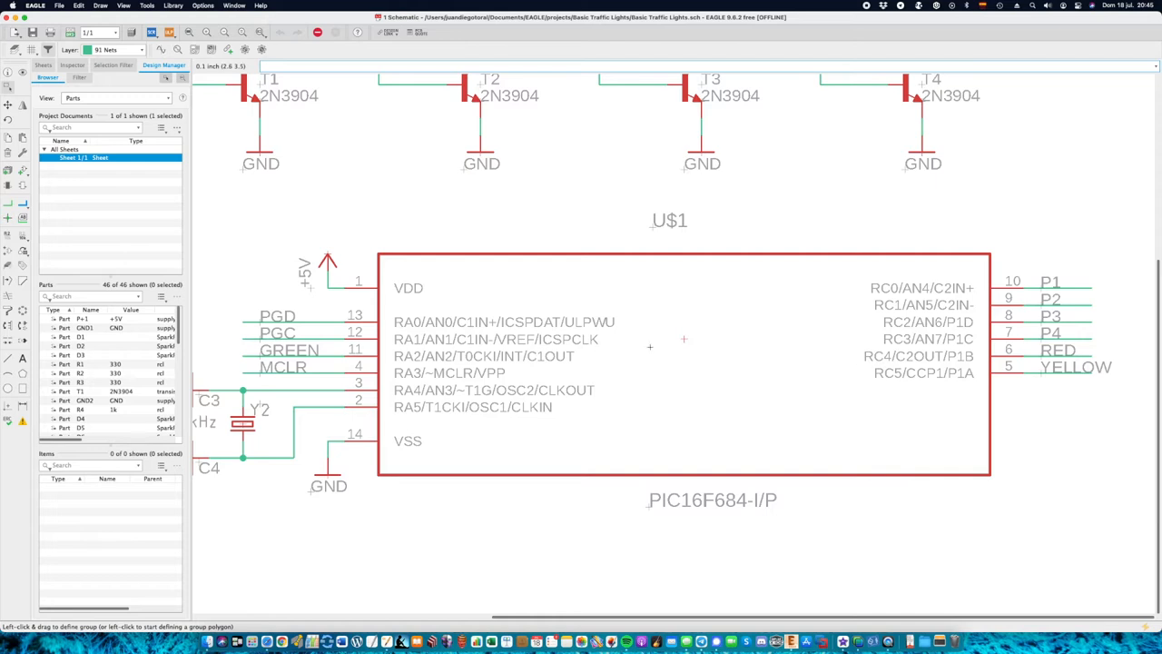
pyautogui.moveTo(684, 339)
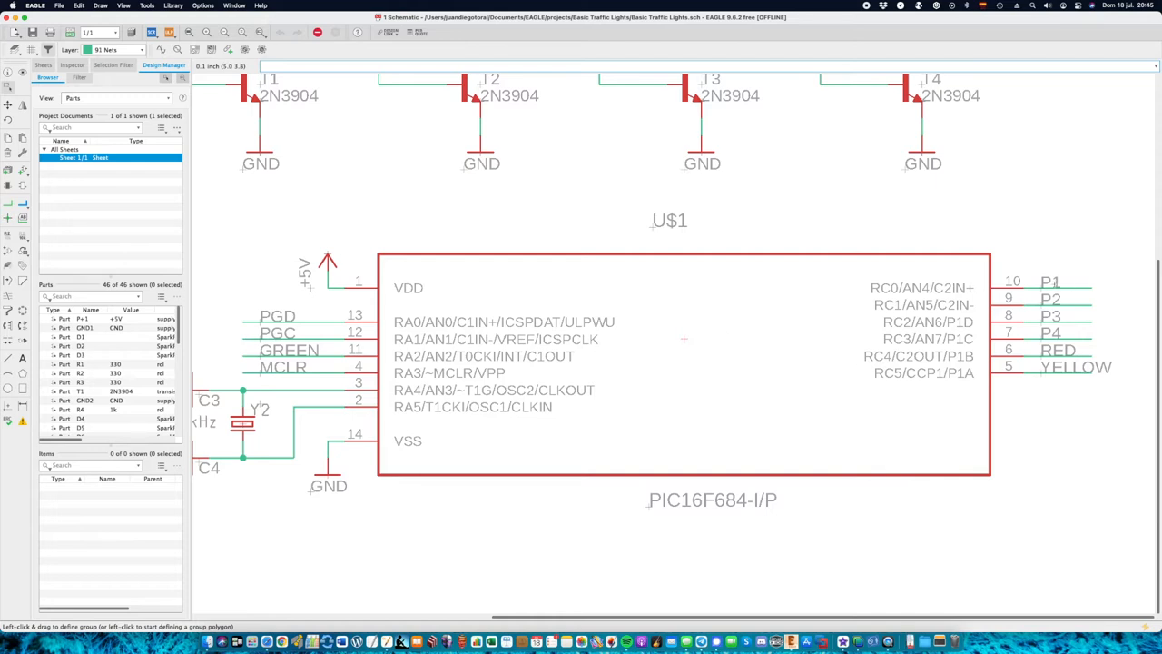
pyautogui.moveTo(1084, 315)
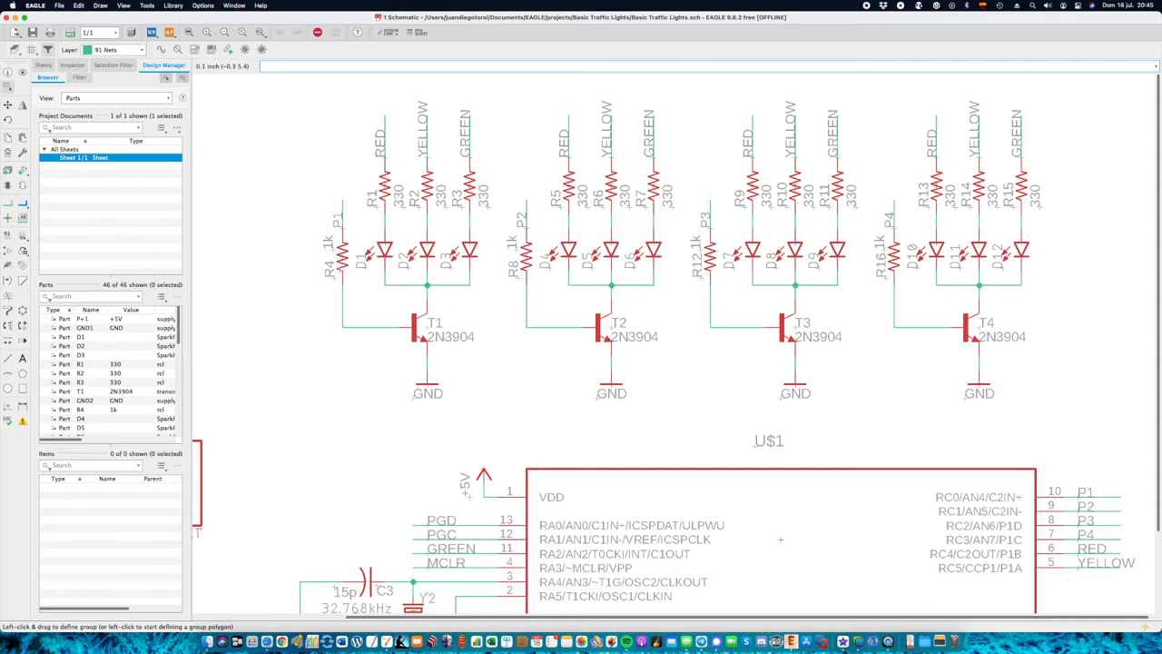
pyautogui.moveTo(288, 216)
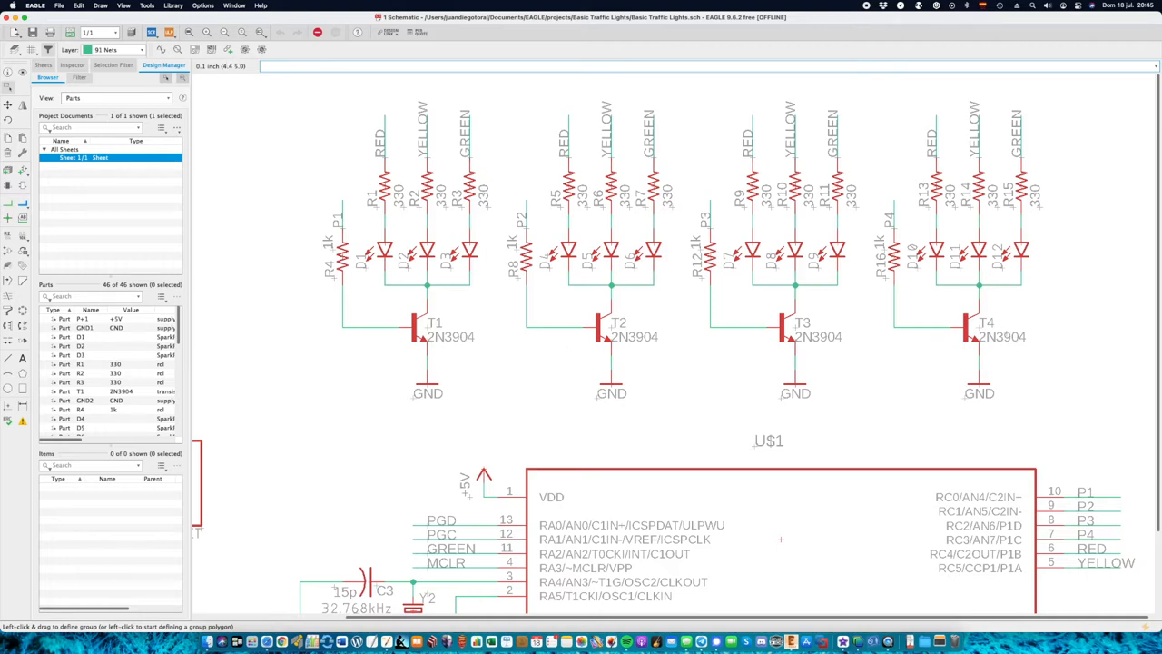
pyautogui.moveTo(906, 331)
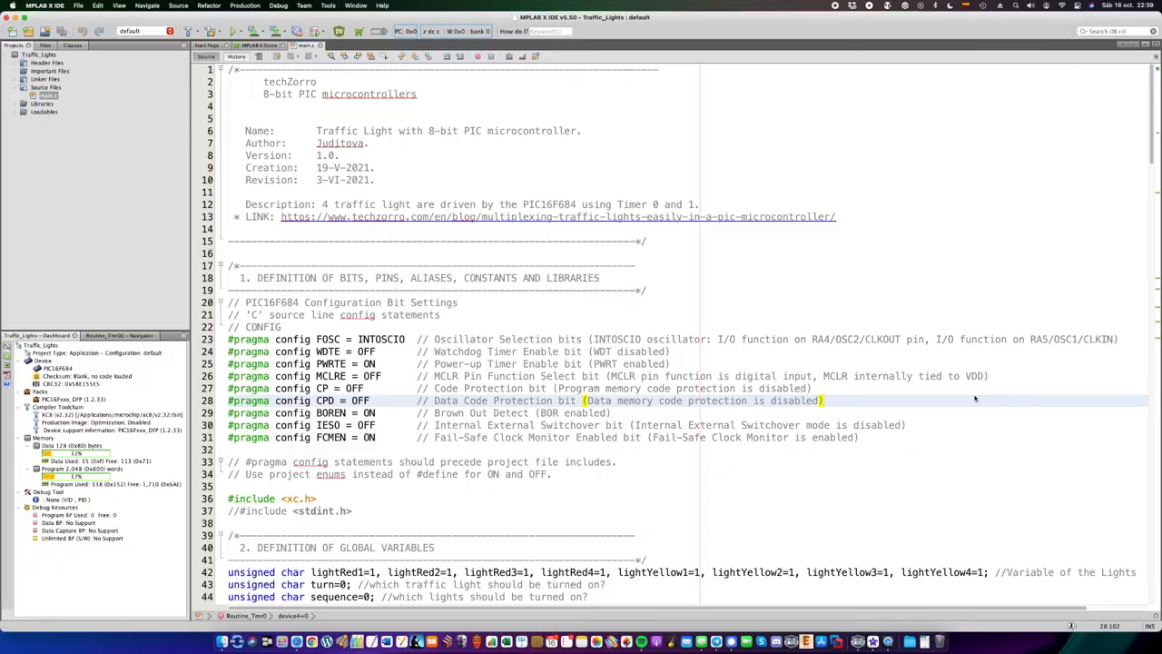
pyautogui.moveTo(924, 225)
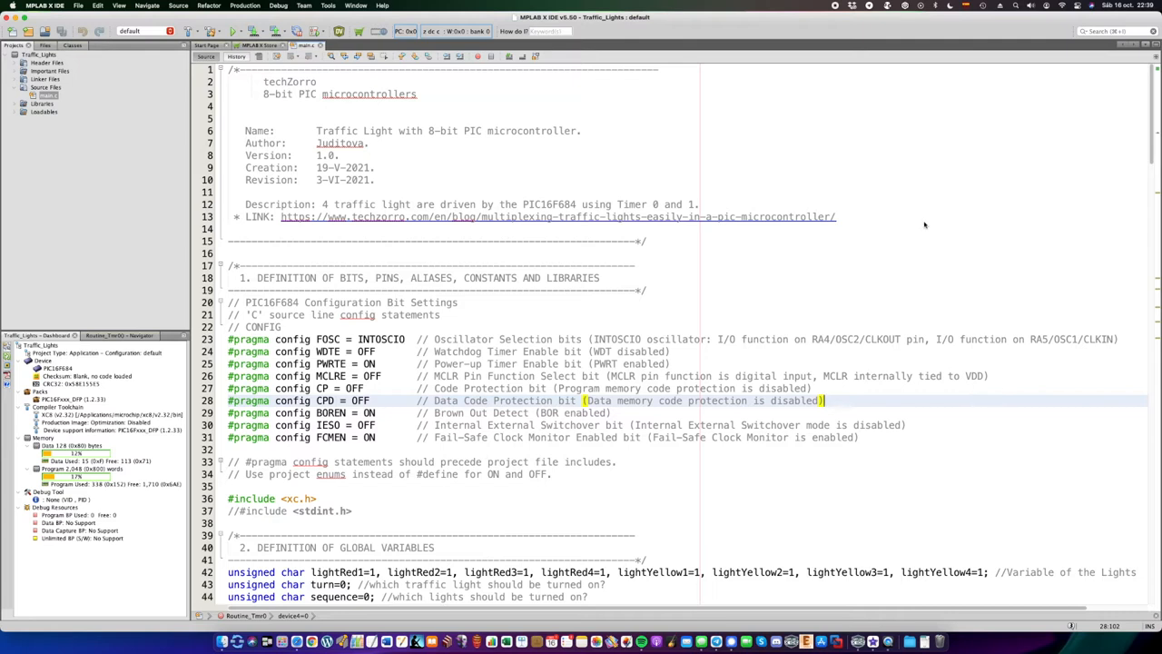
pyautogui.moveTo(520, 33)
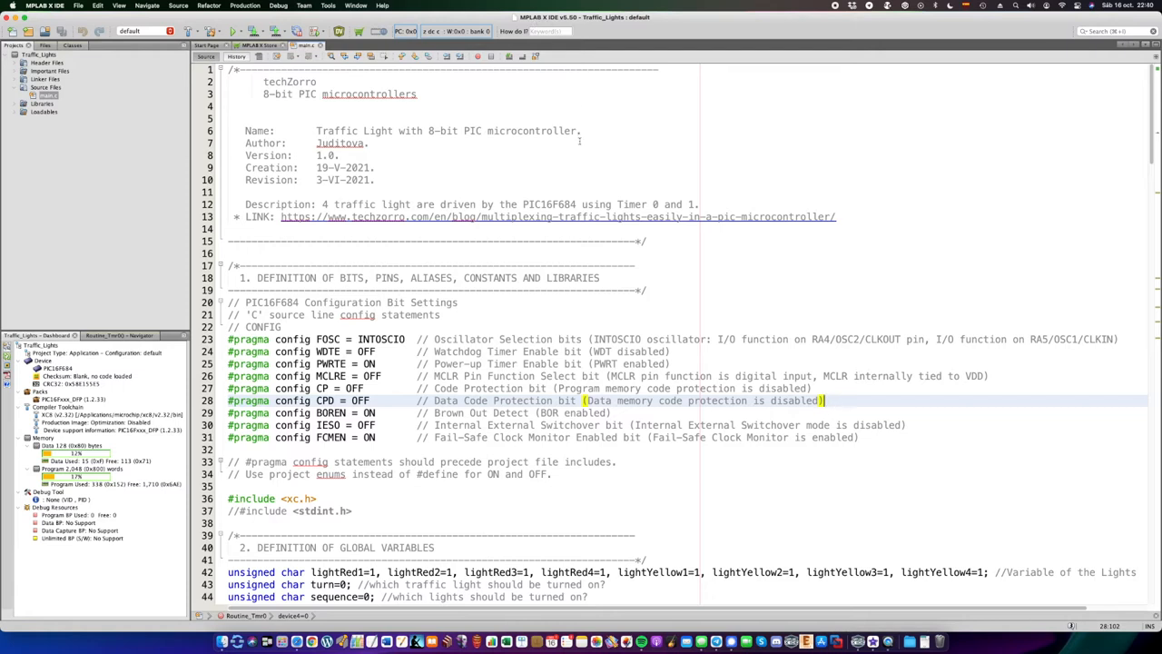
pyautogui.moveTo(593, 177)
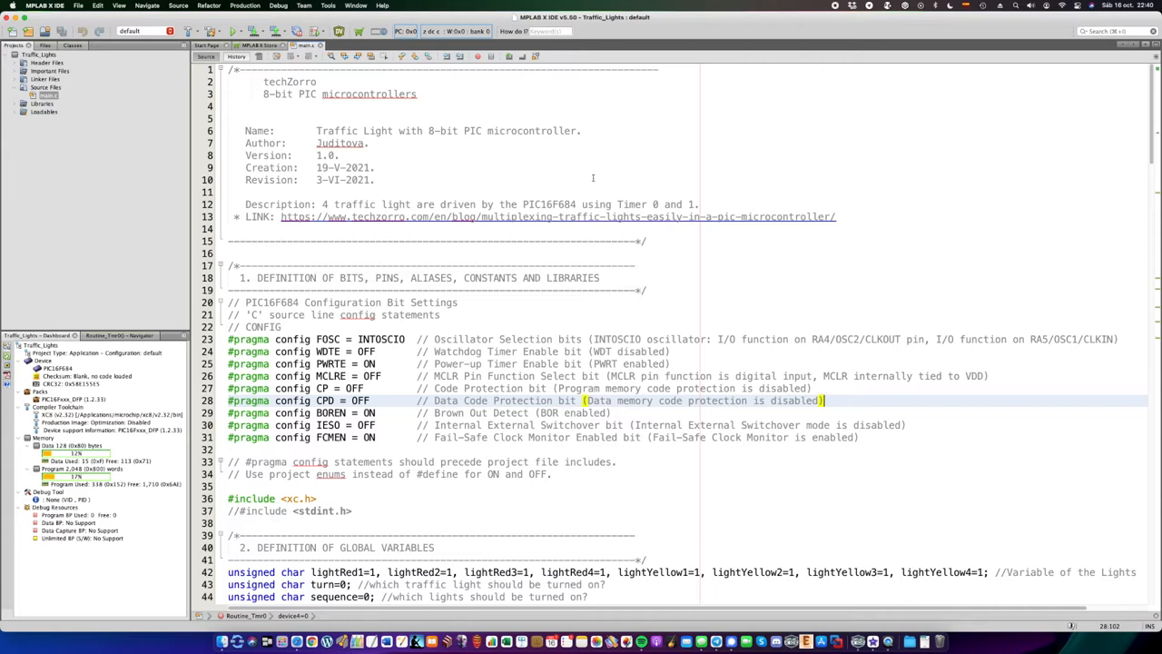
pyautogui.scroll(-3)
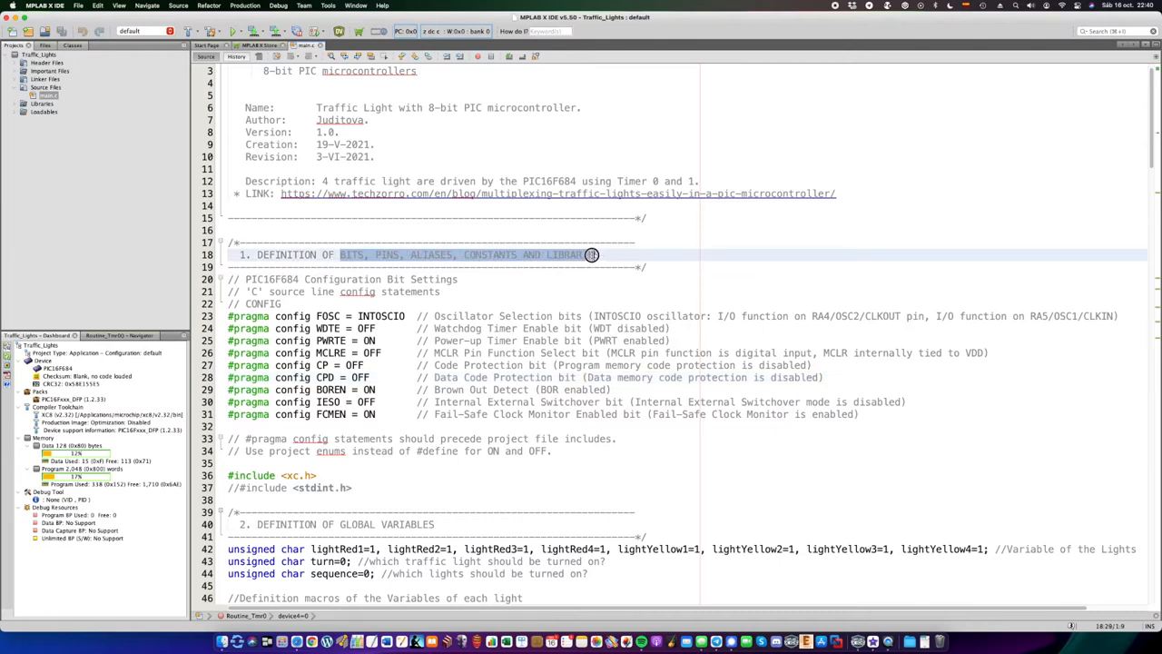
pyautogui.scroll(-3)
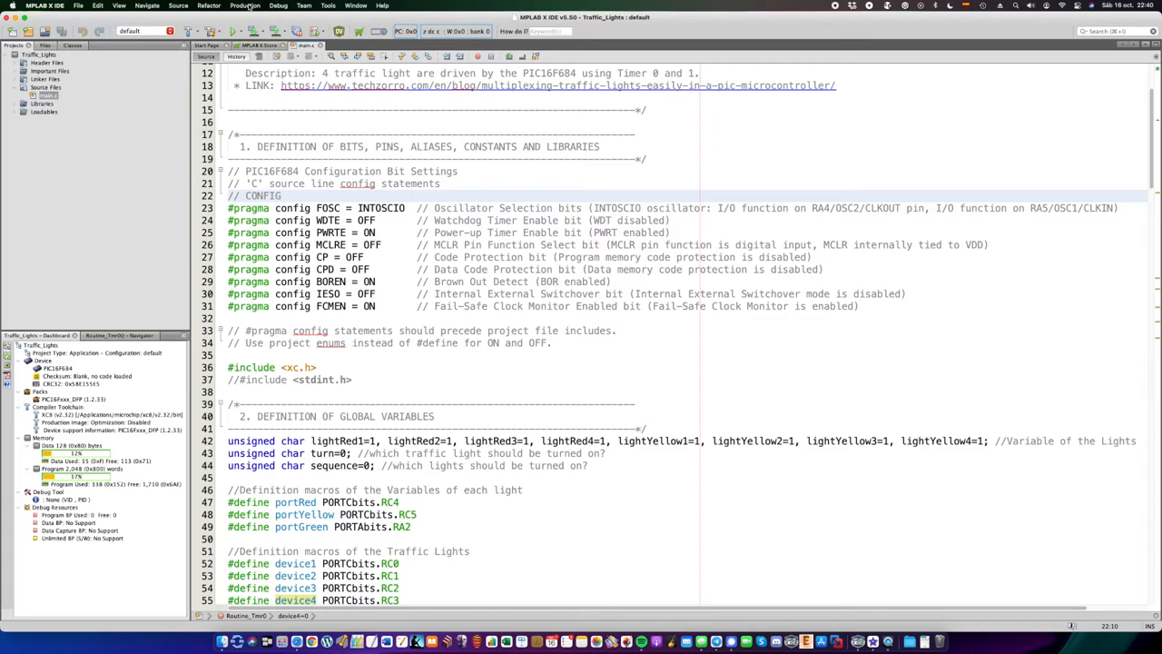
pyautogui.click(245, 5)
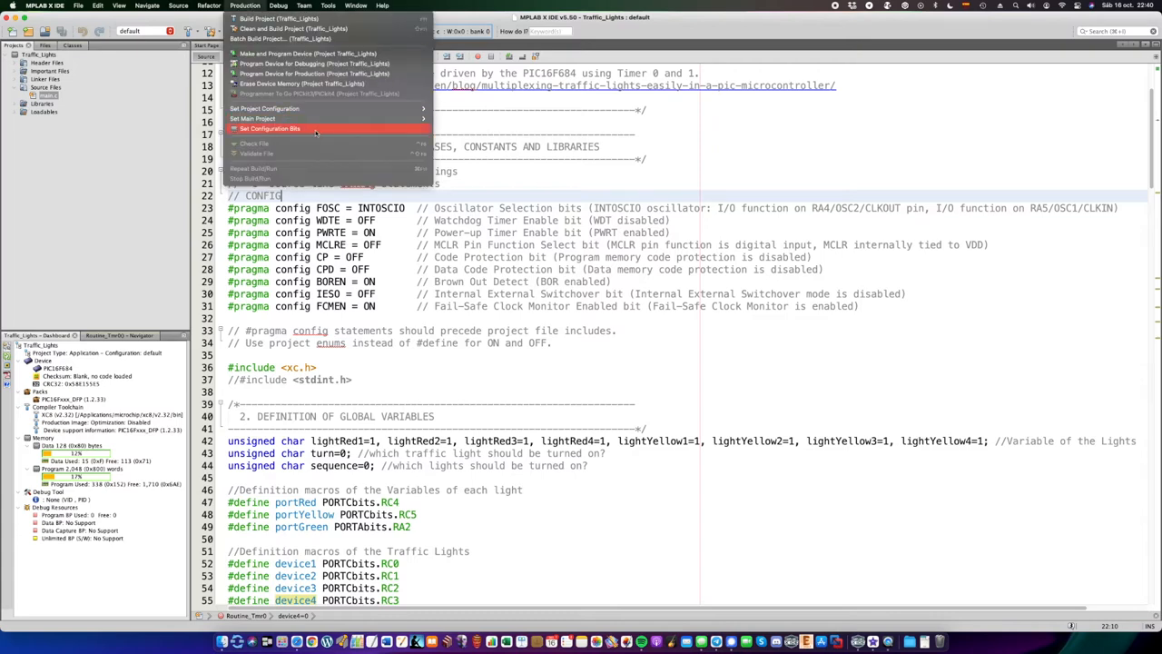
pyautogui.click(269, 128)
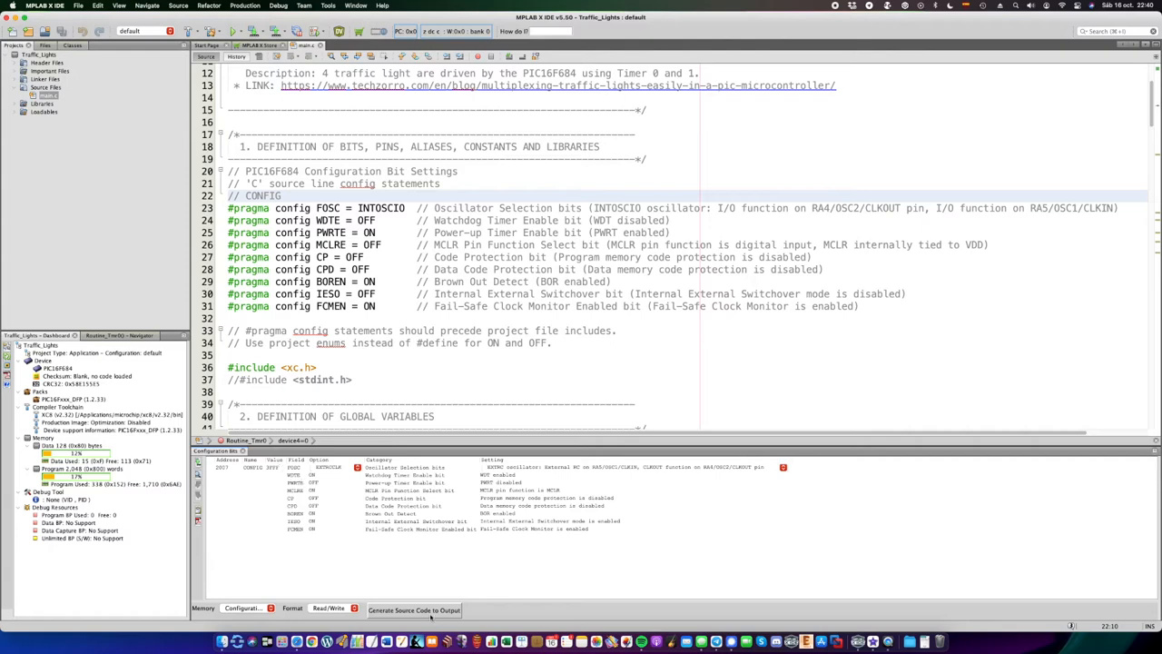
pyautogui.moveTo(414, 609)
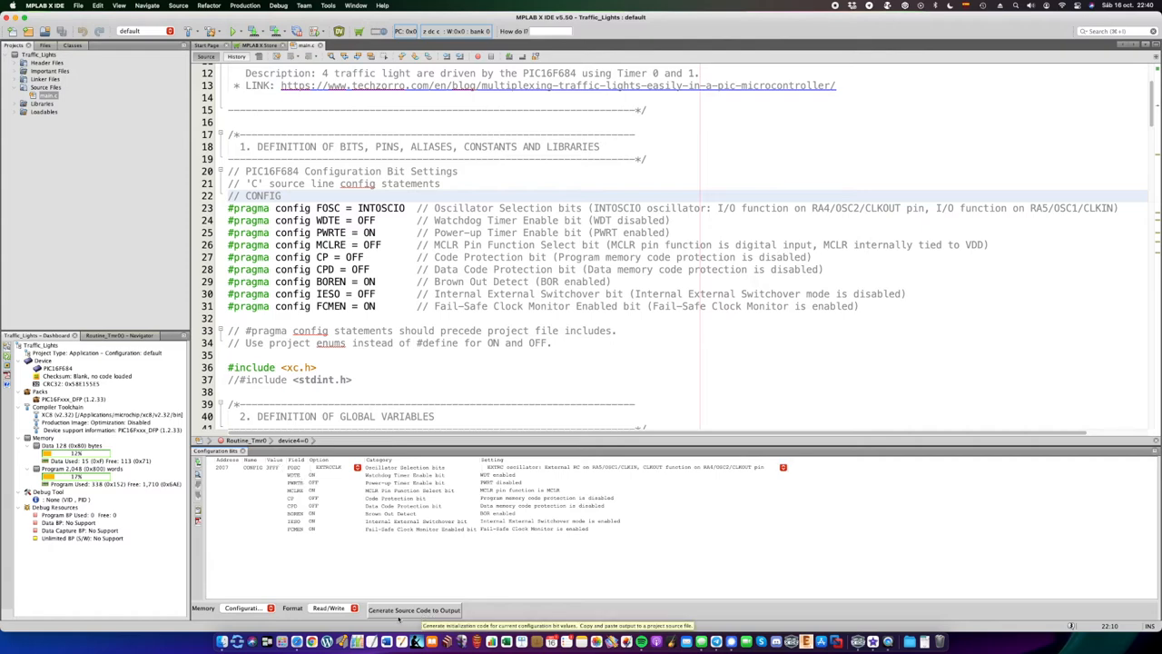
pyautogui.click(414, 609)
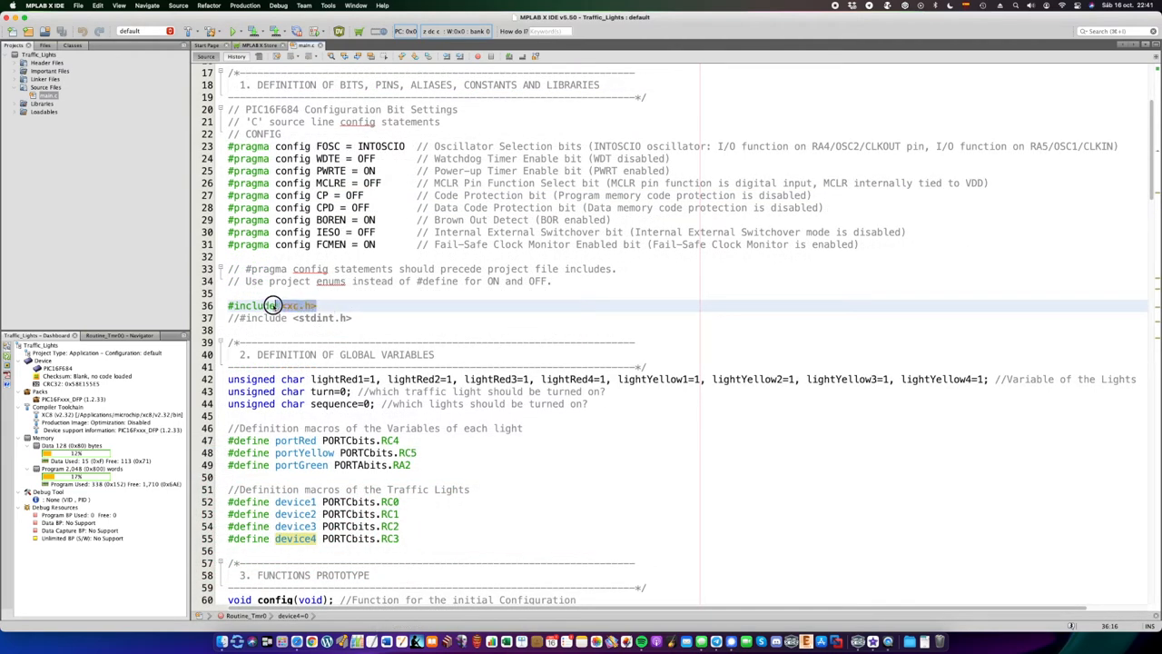
pyautogui.scroll(-3)
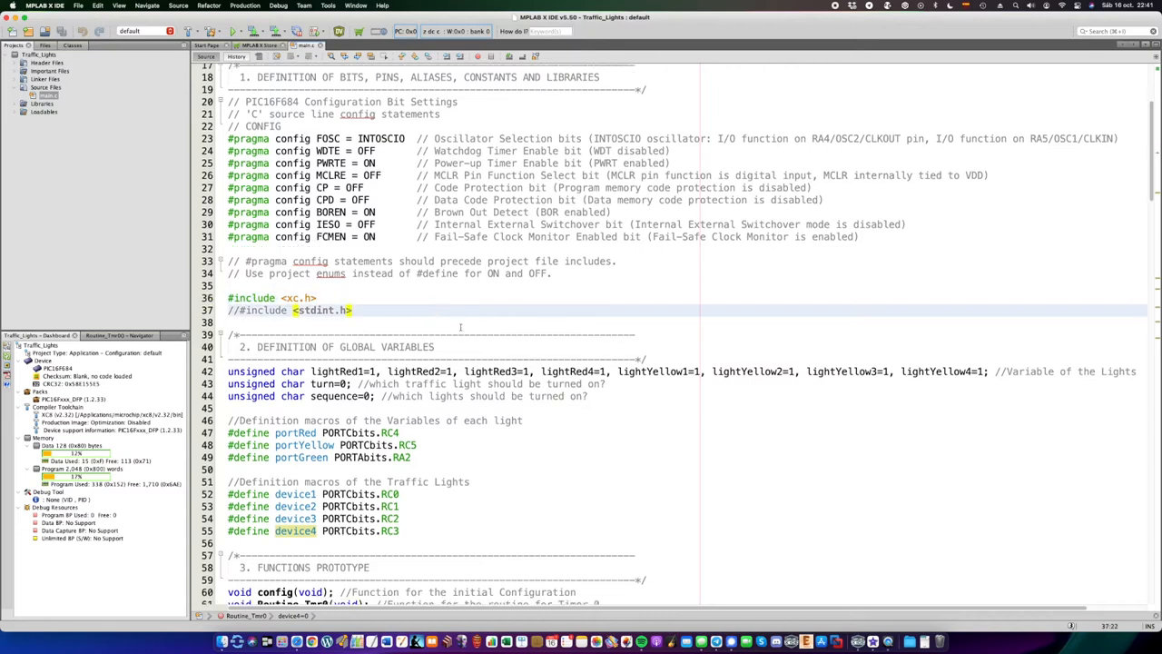
pyautogui.scroll(-3)
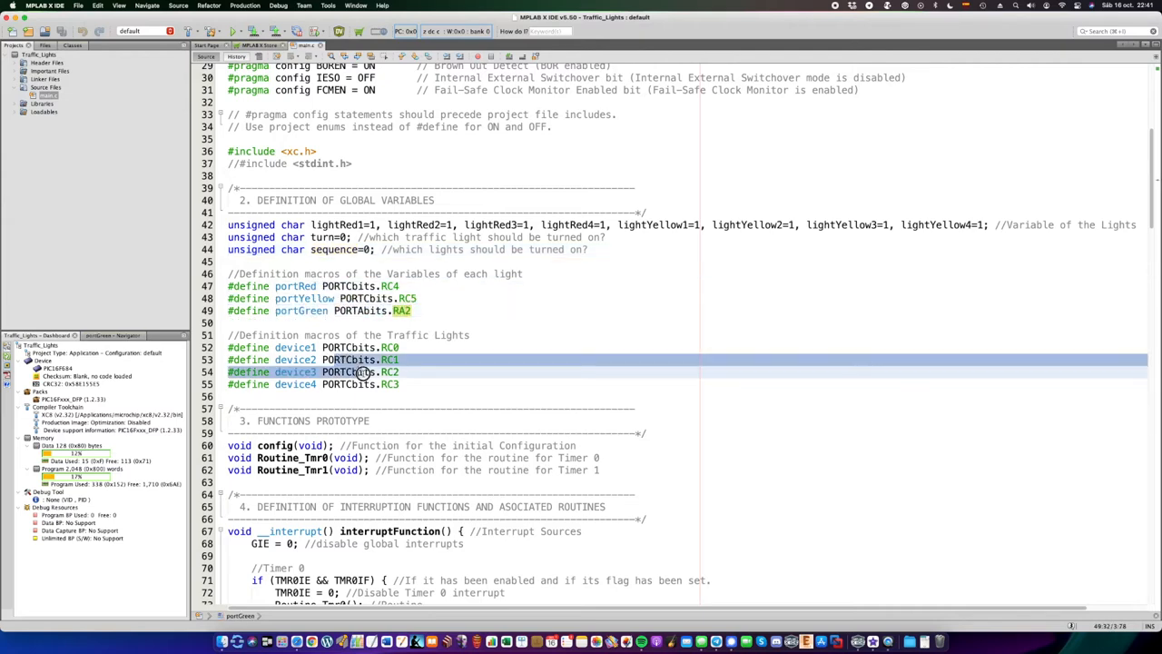
pyautogui.scroll(-3)
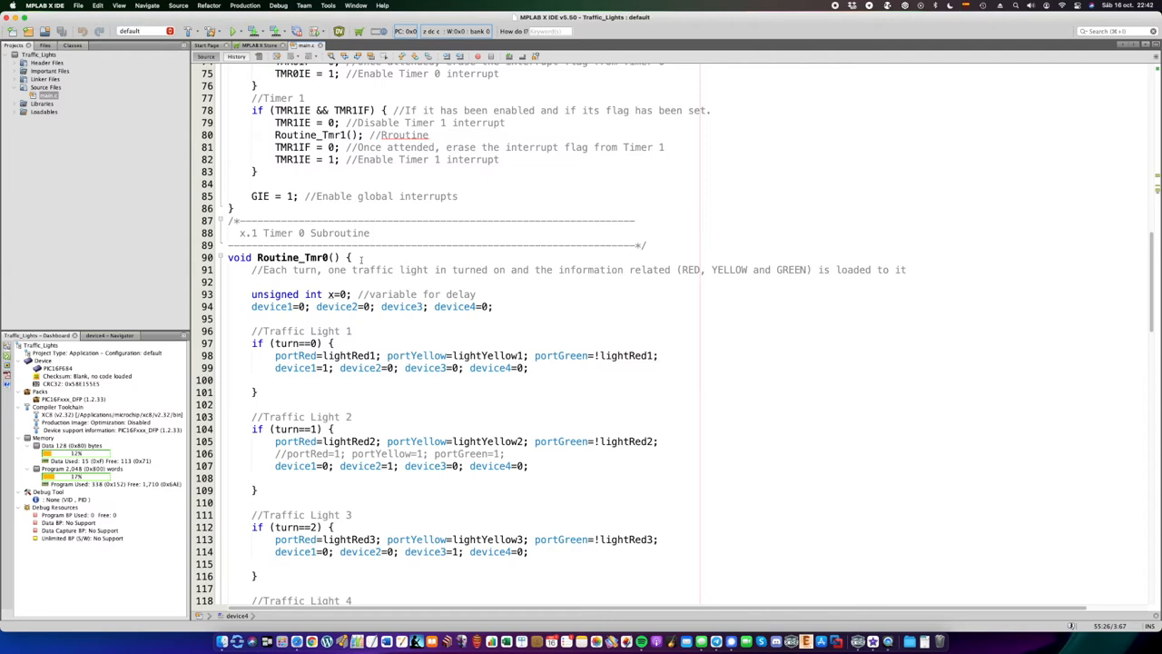
pyautogui.scroll(-3)
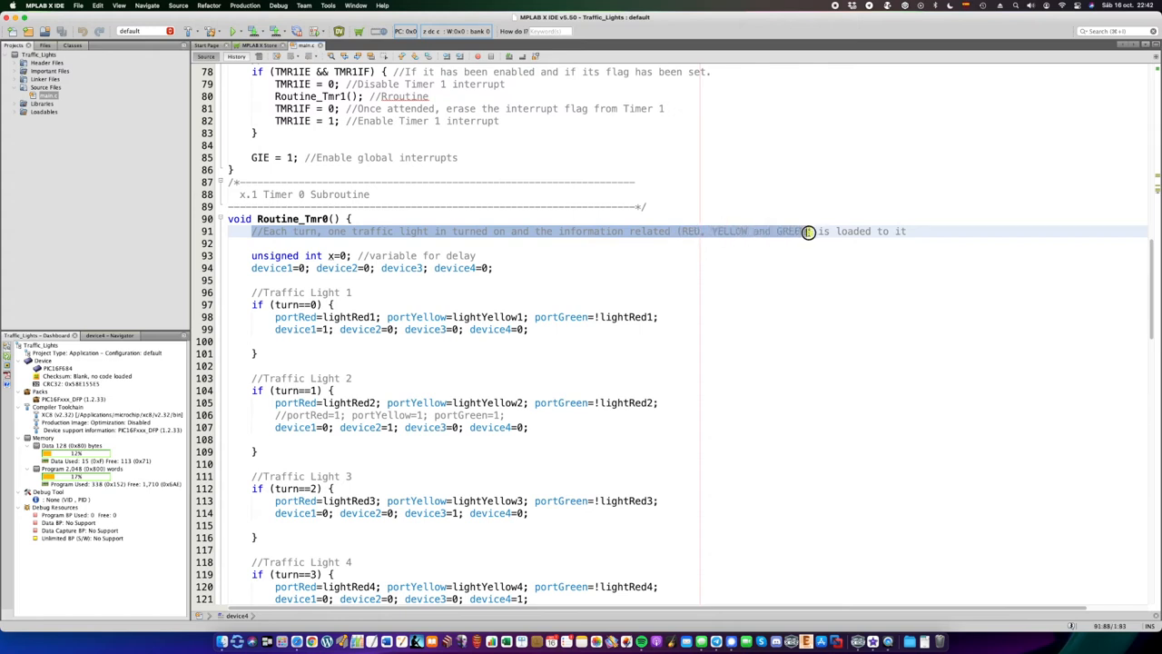
pyautogui.scroll(-3)
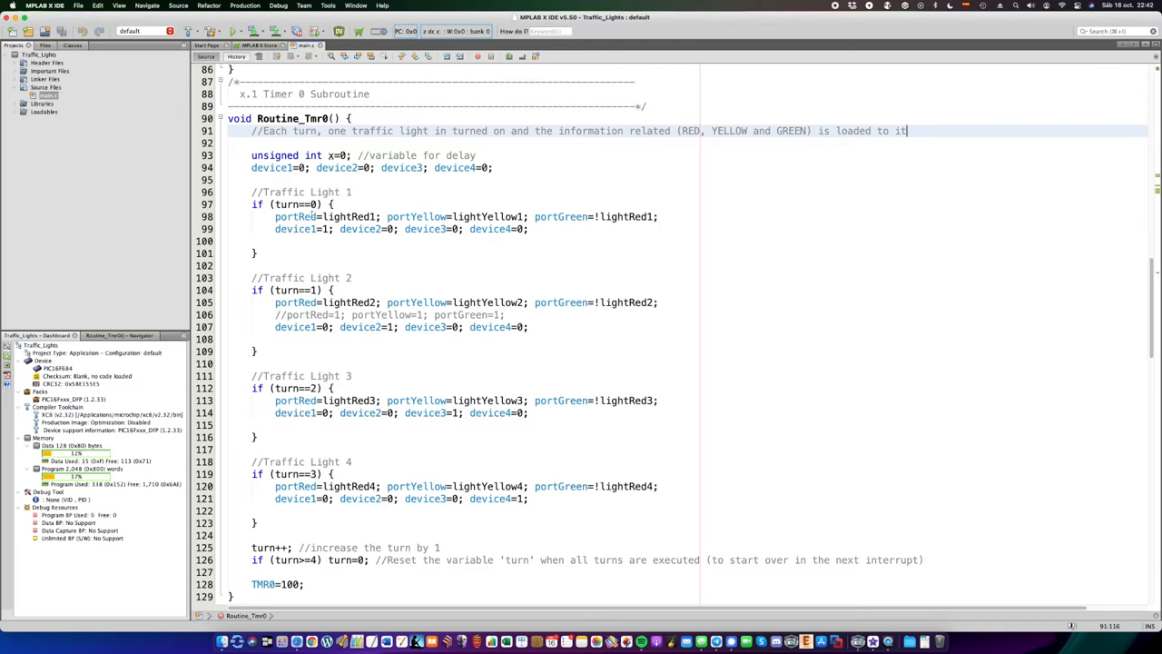
pyautogui.click(297, 216)
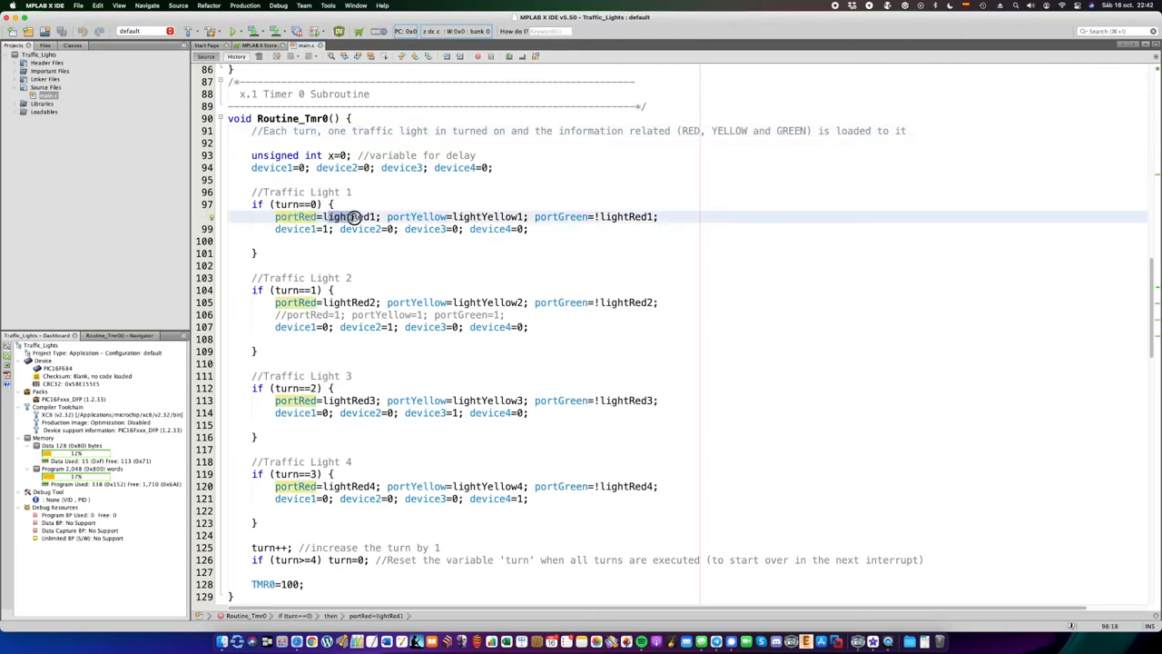
pyautogui.doubleClick(353, 216)
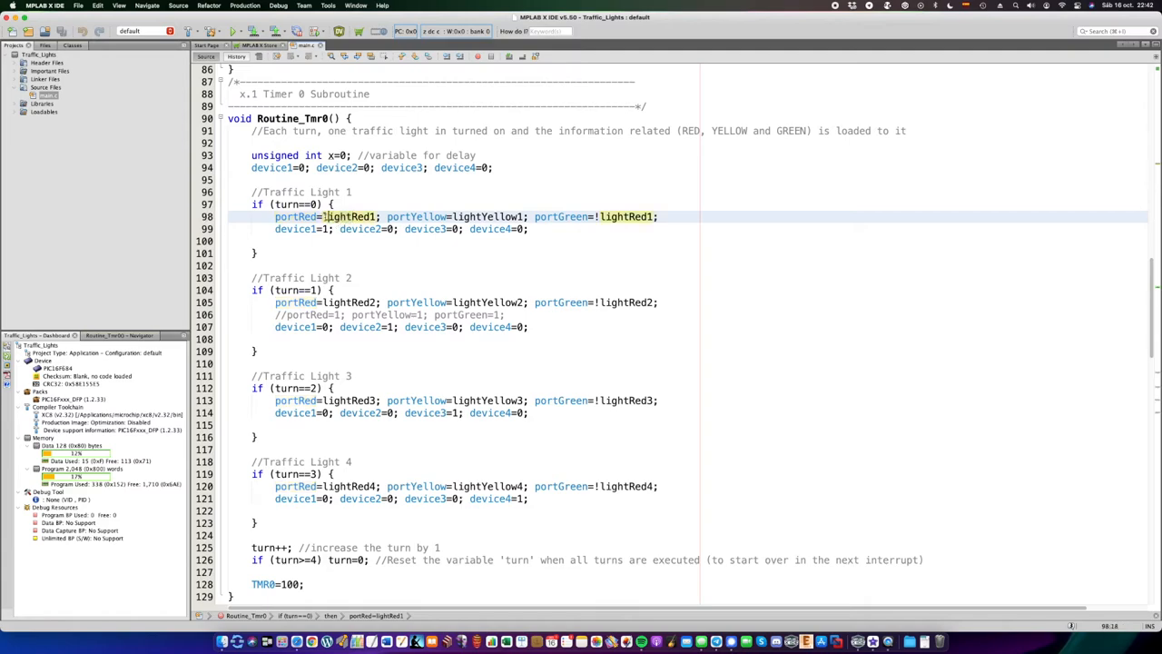
pyautogui.scroll(3)
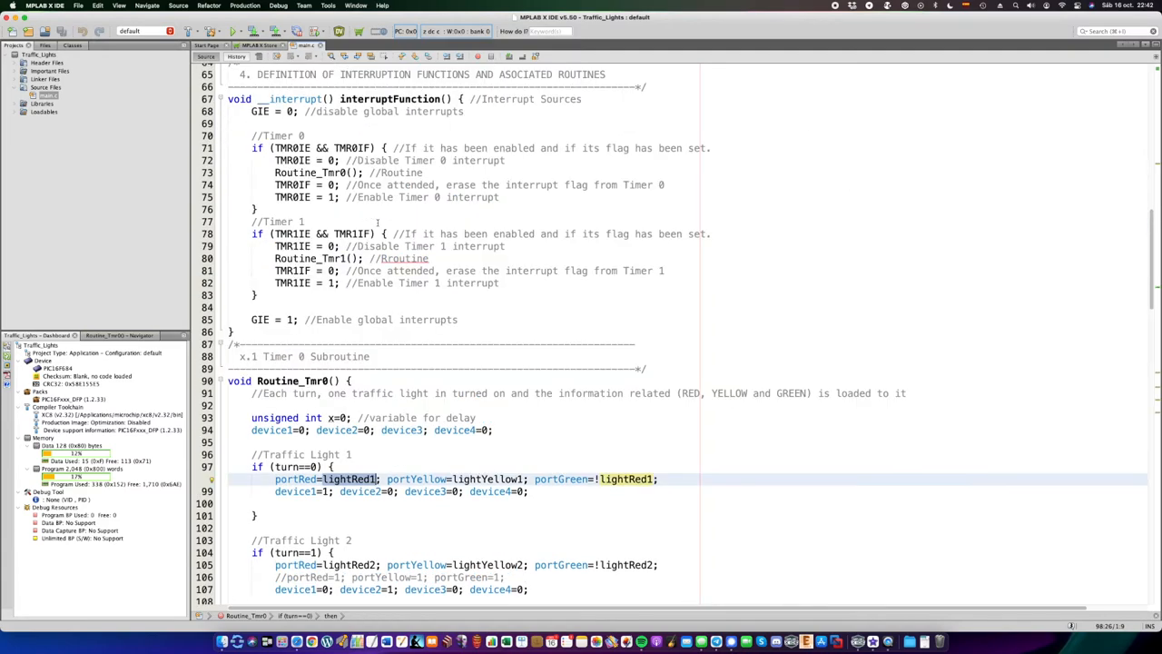
pyautogui.scroll(3)
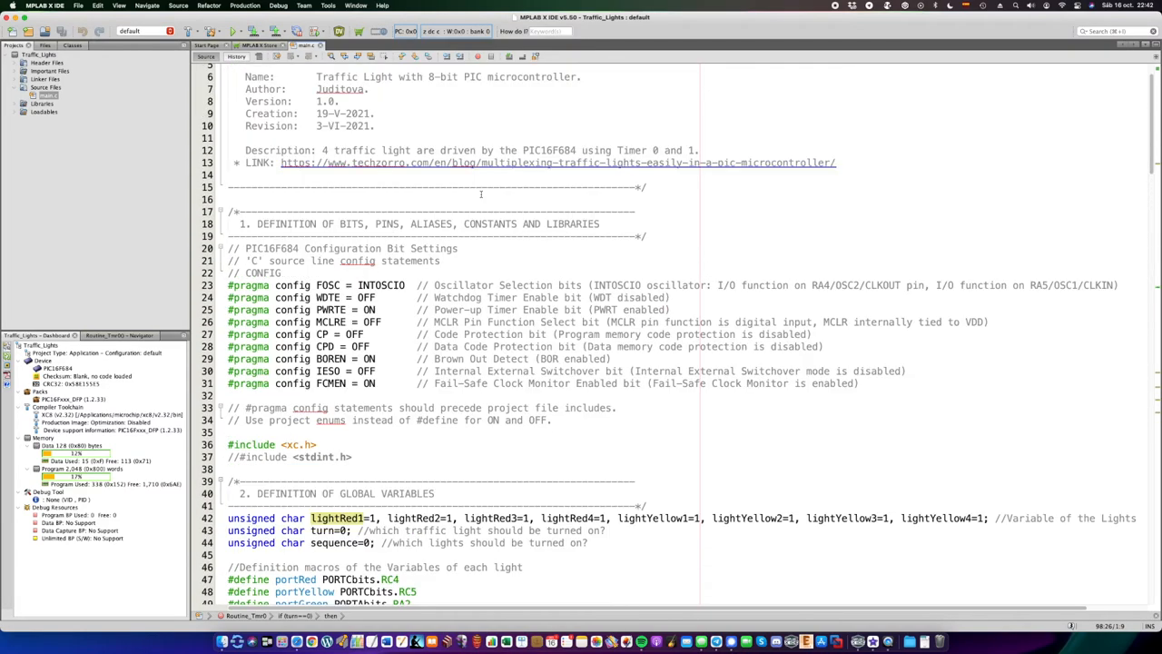
pyautogui.scroll(-3)
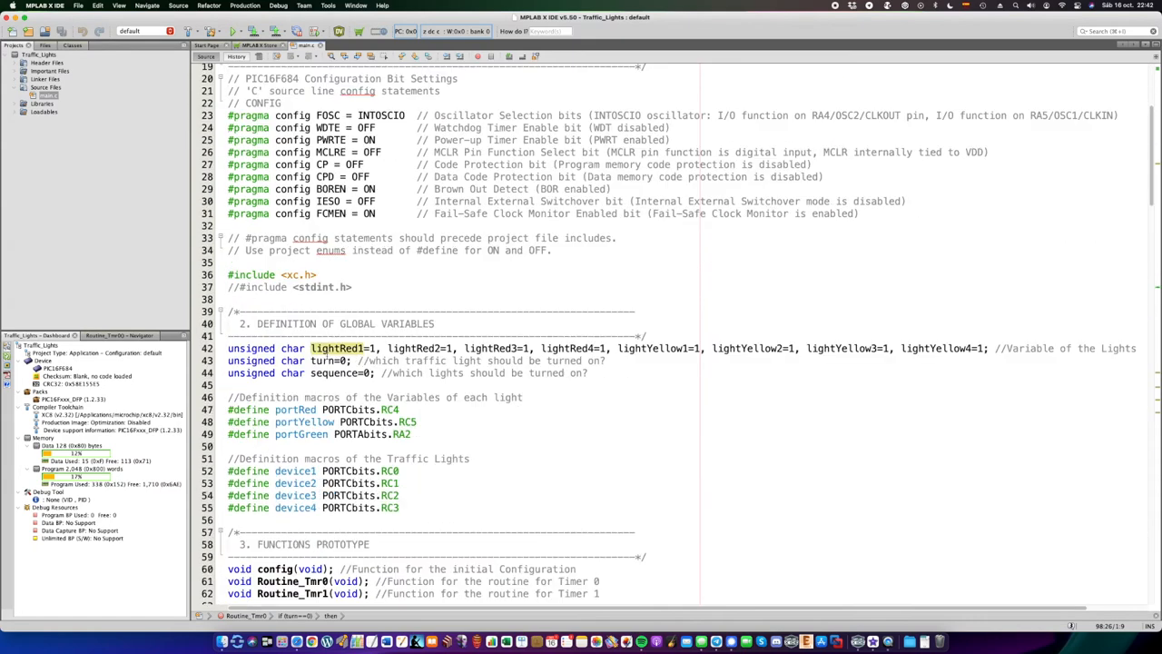
pyautogui.scroll(-3)
pyautogui.write('device1=1; device2=0; device3=0; device4=0;')
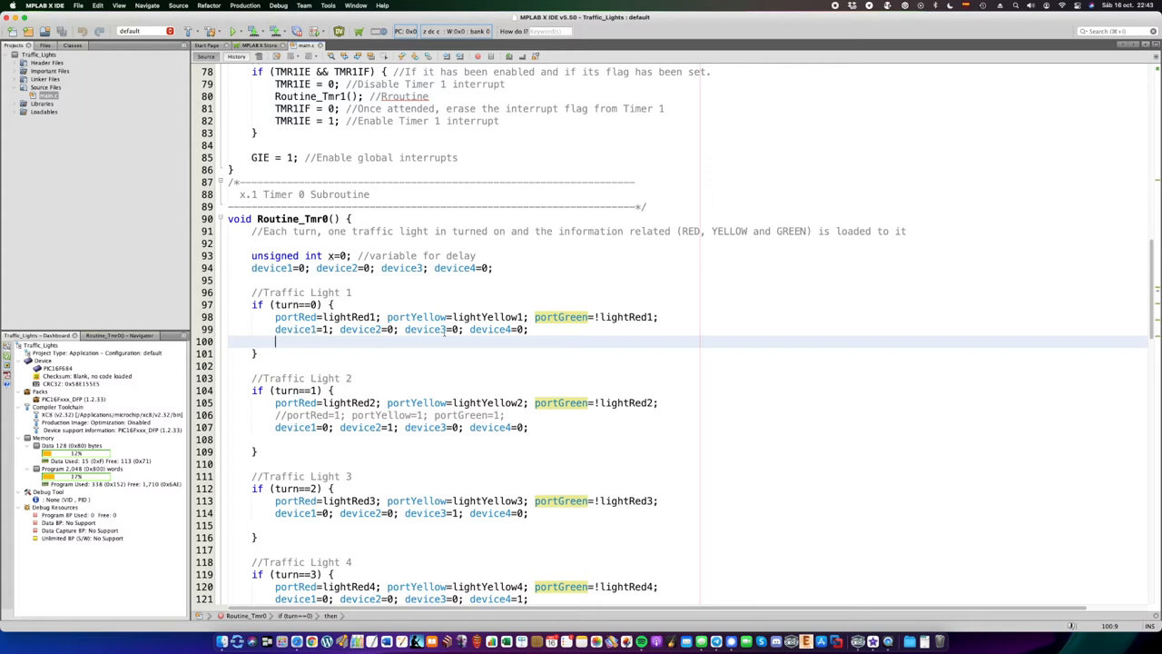
pyautogui.scroll(-3)
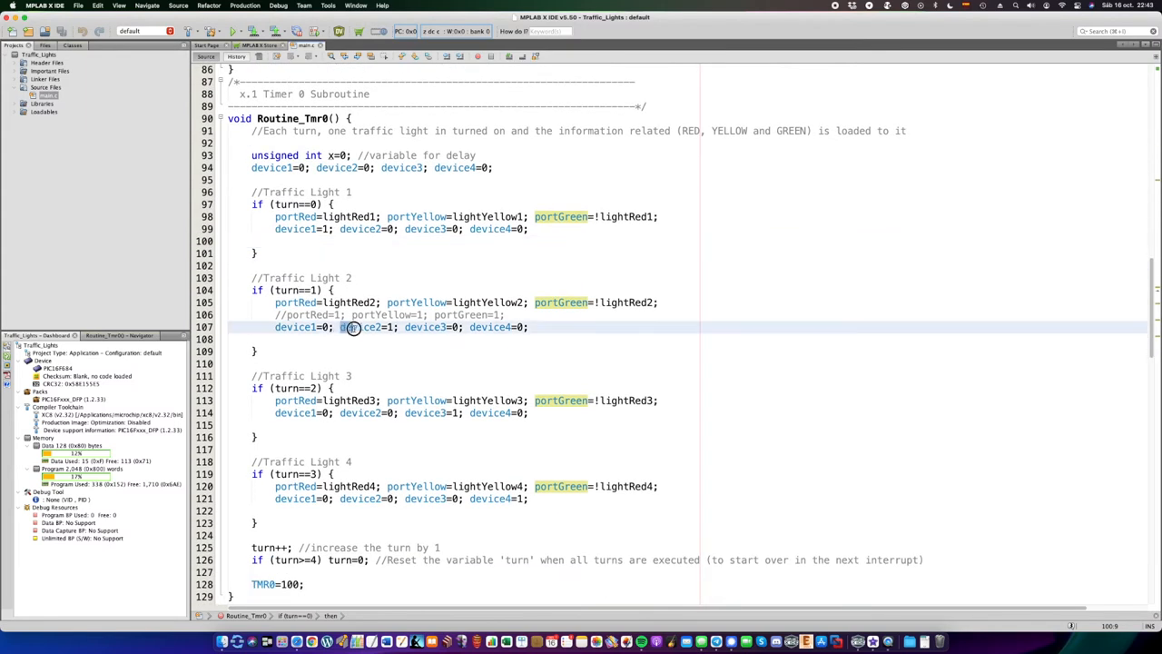
pyautogui.doubleClick(360, 327)
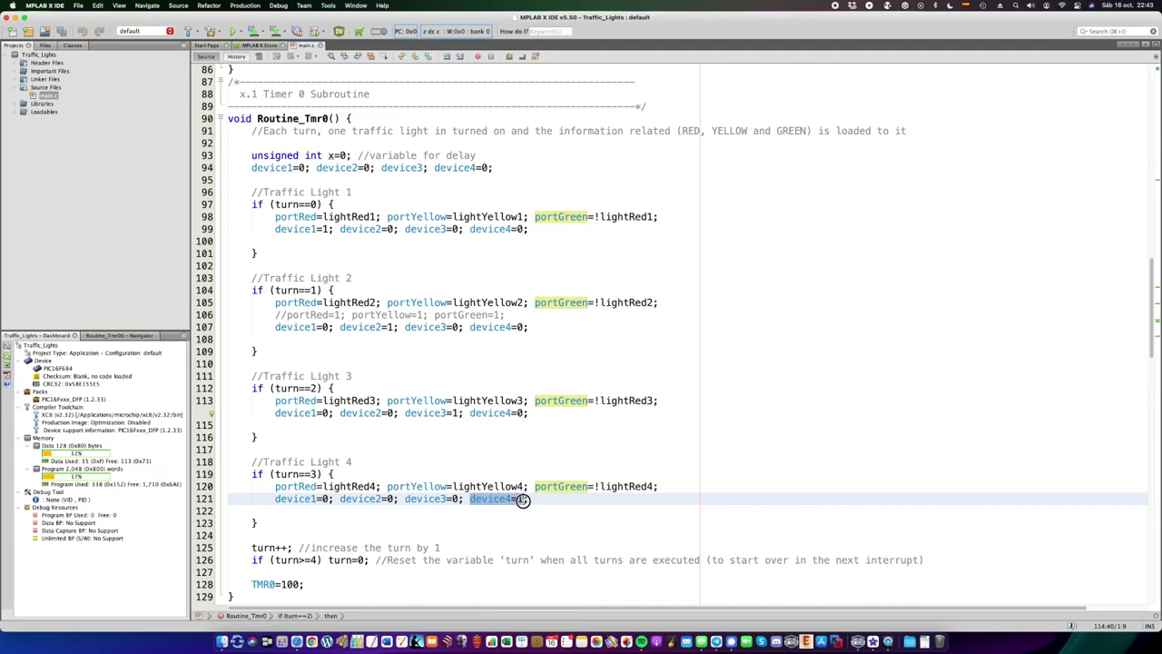
pyautogui.scroll(-3)
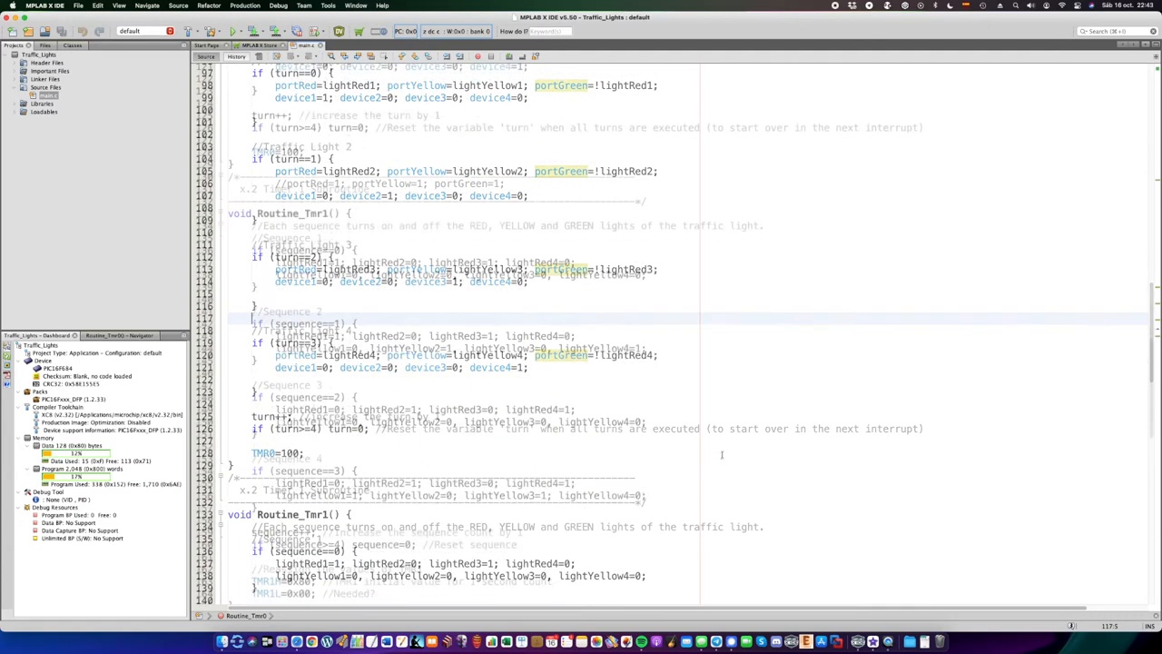
pyautogui.scroll(-3)
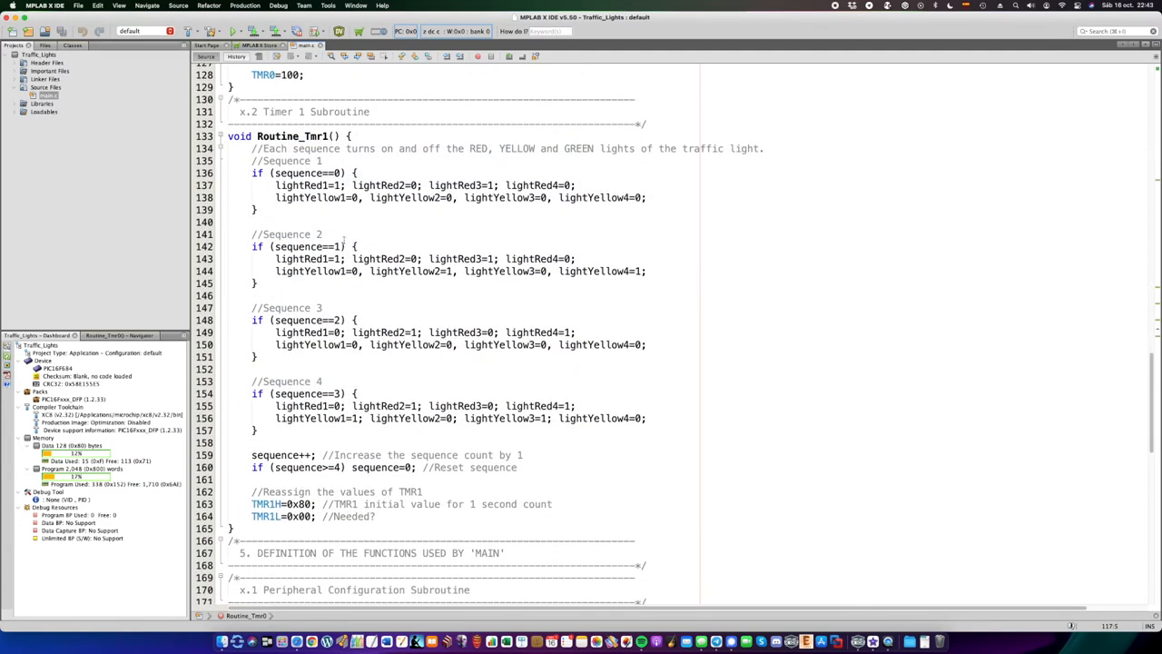
pyautogui.click(298, 148)
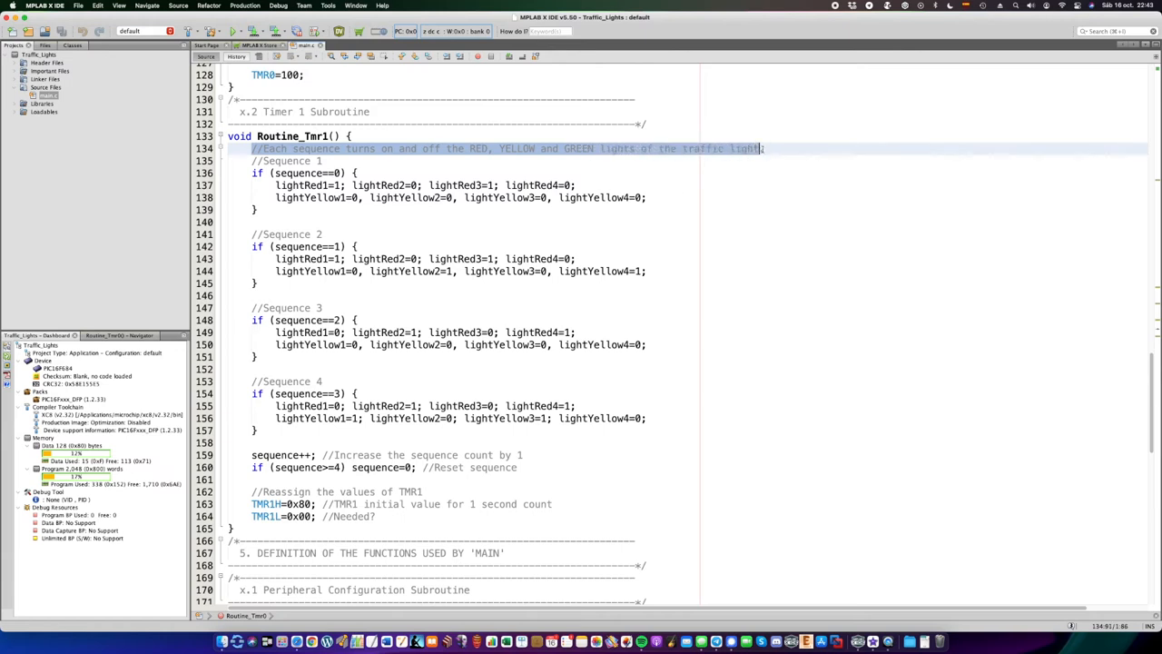
pyautogui.click(343, 161)
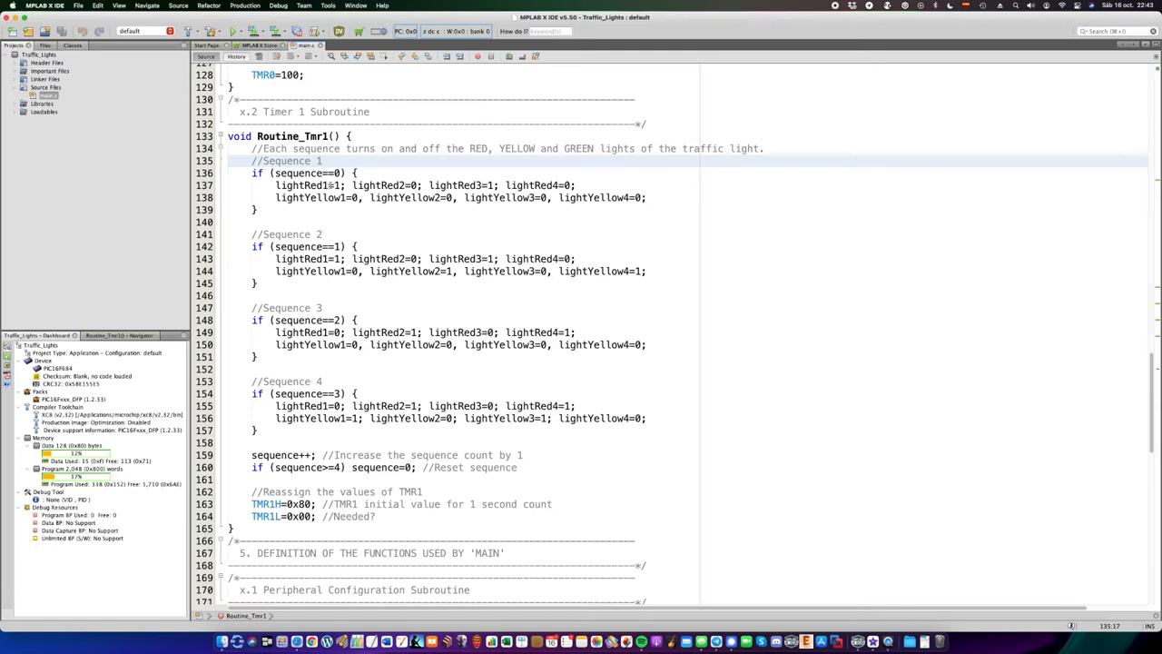
pyautogui.click(324, 161)
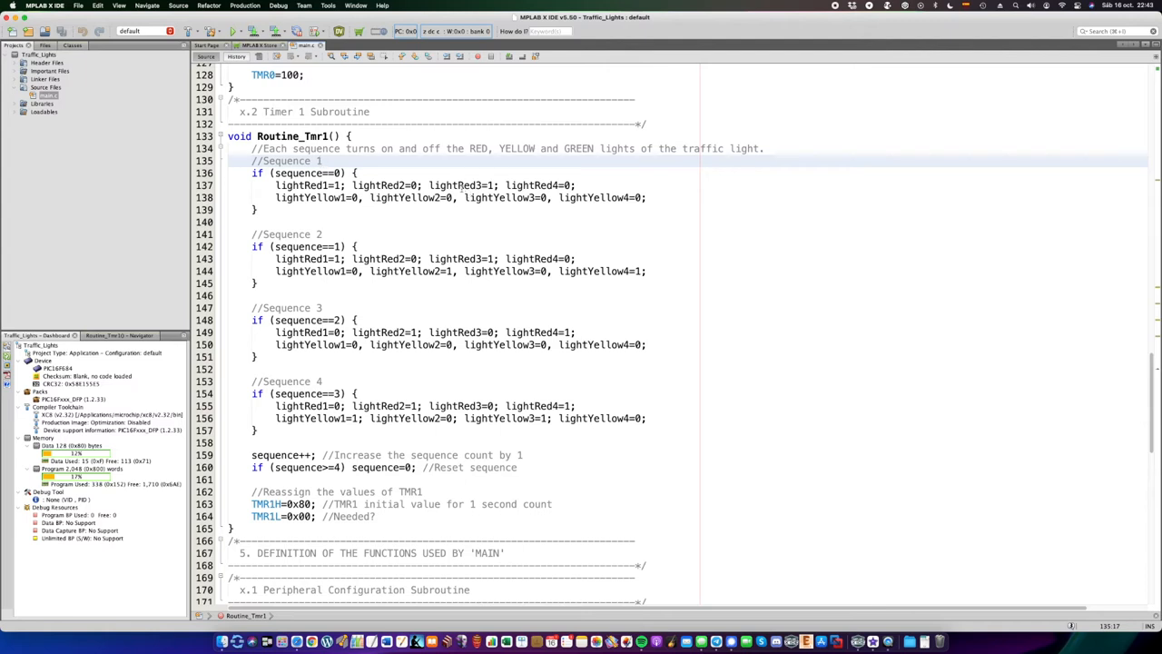
pyautogui.click(323, 161)
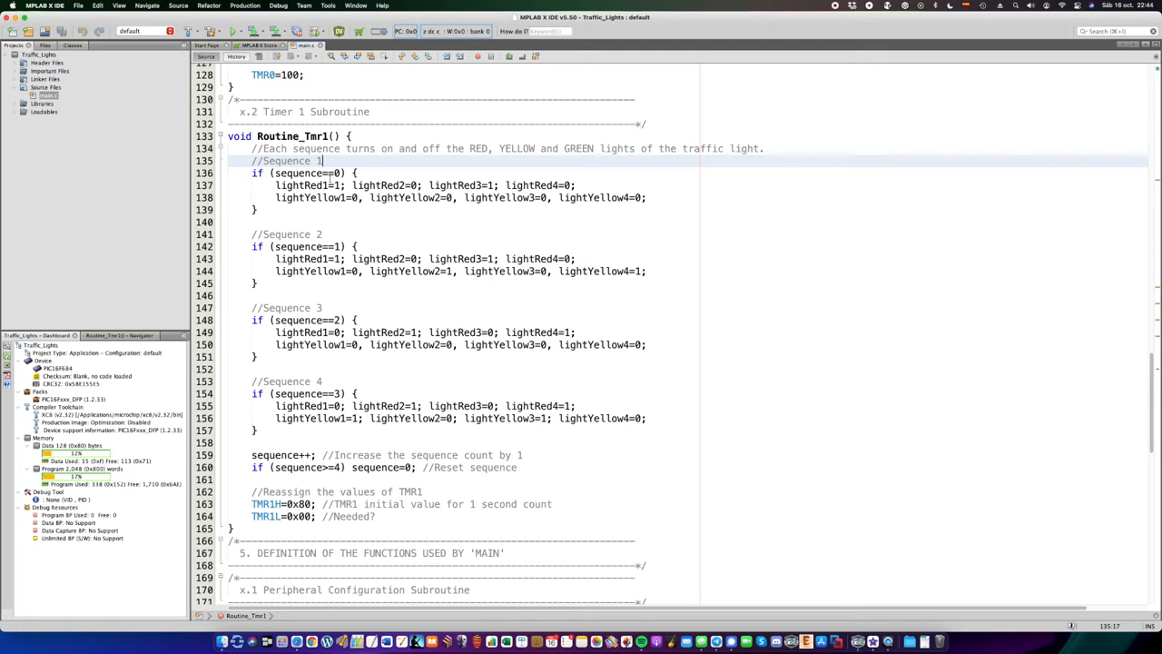
pyautogui.scroll(-3)
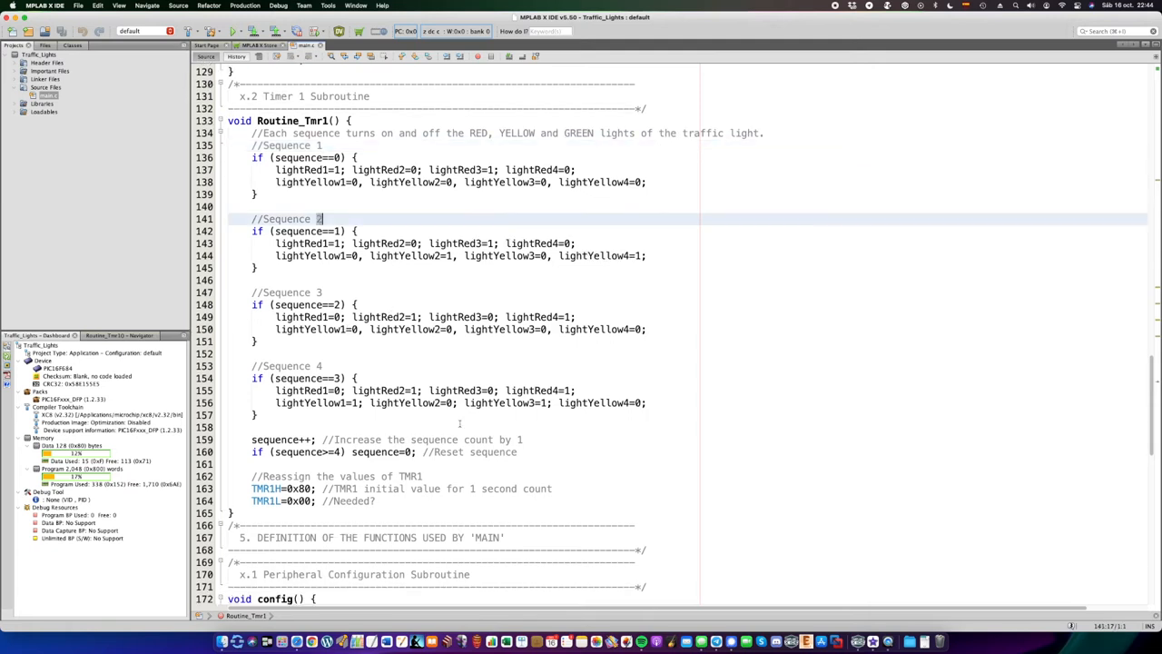
pyautogui.click(409, 476)
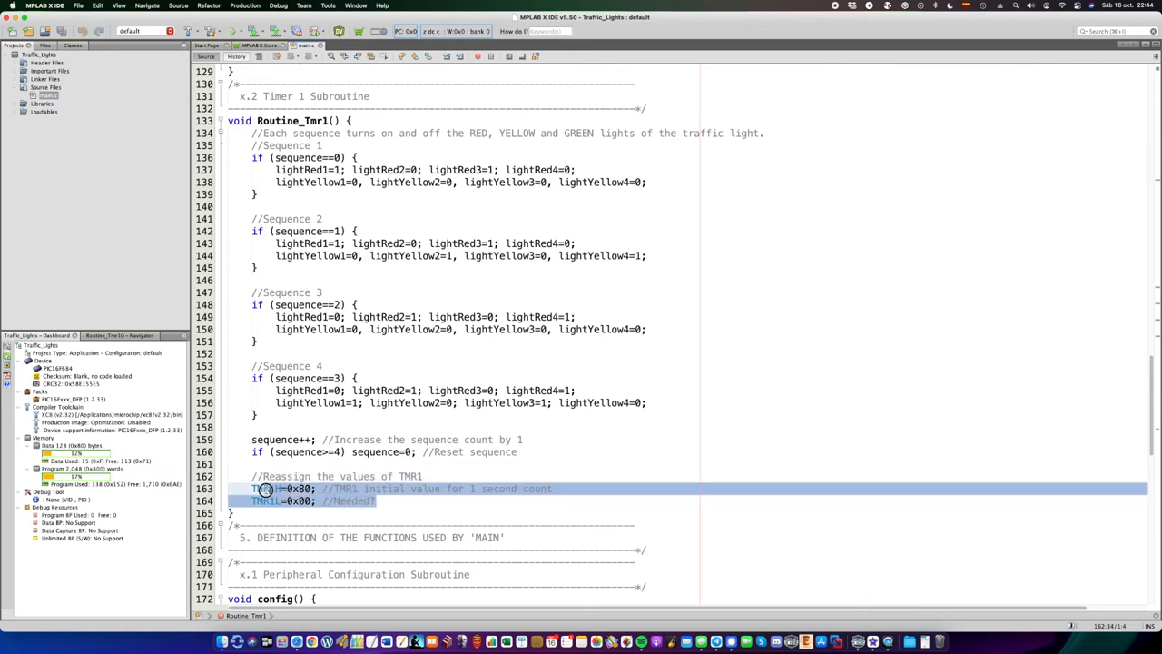
pyautogui.click(264, 488)
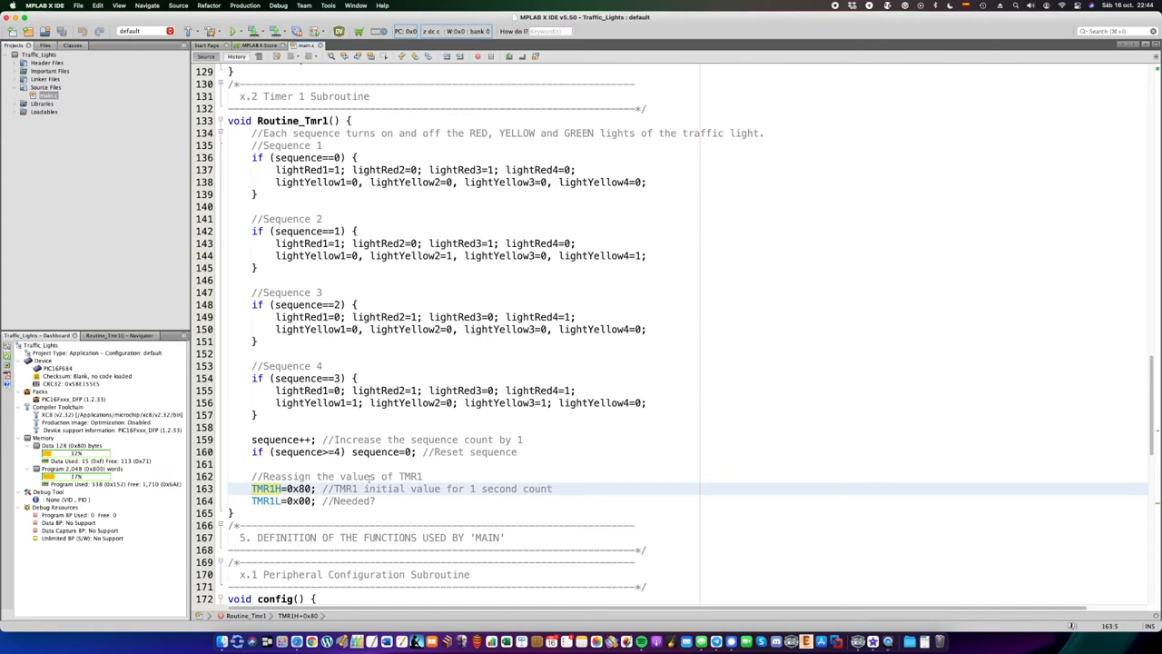
pyautogui.scroll(-3)
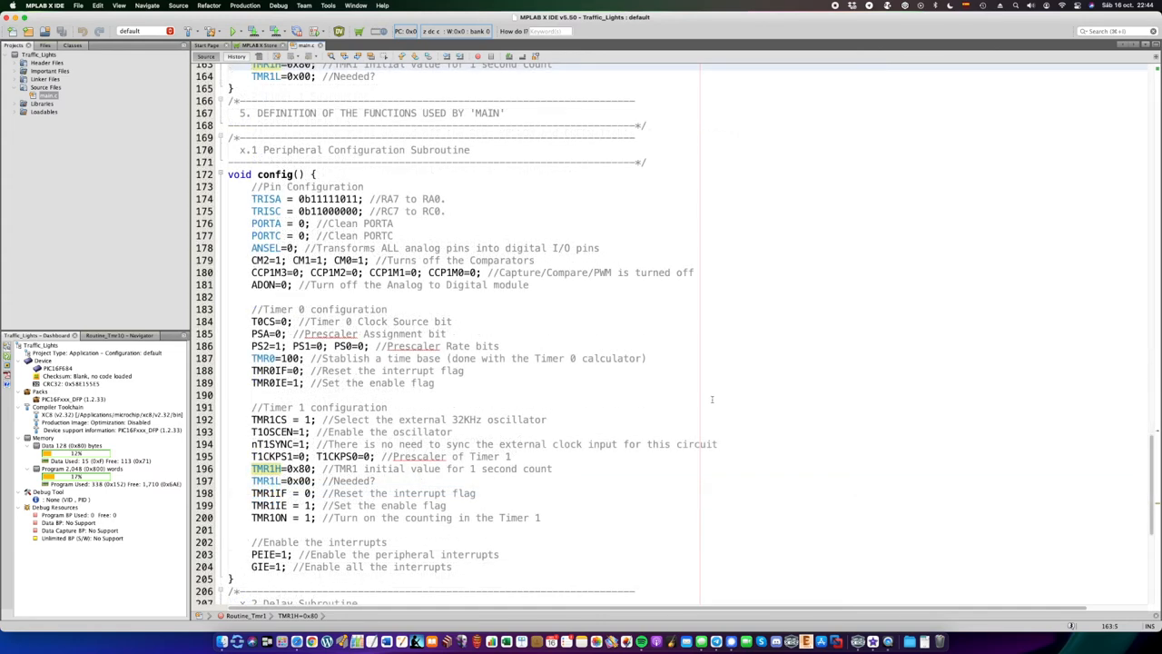
pyautogui.click(256, 199)
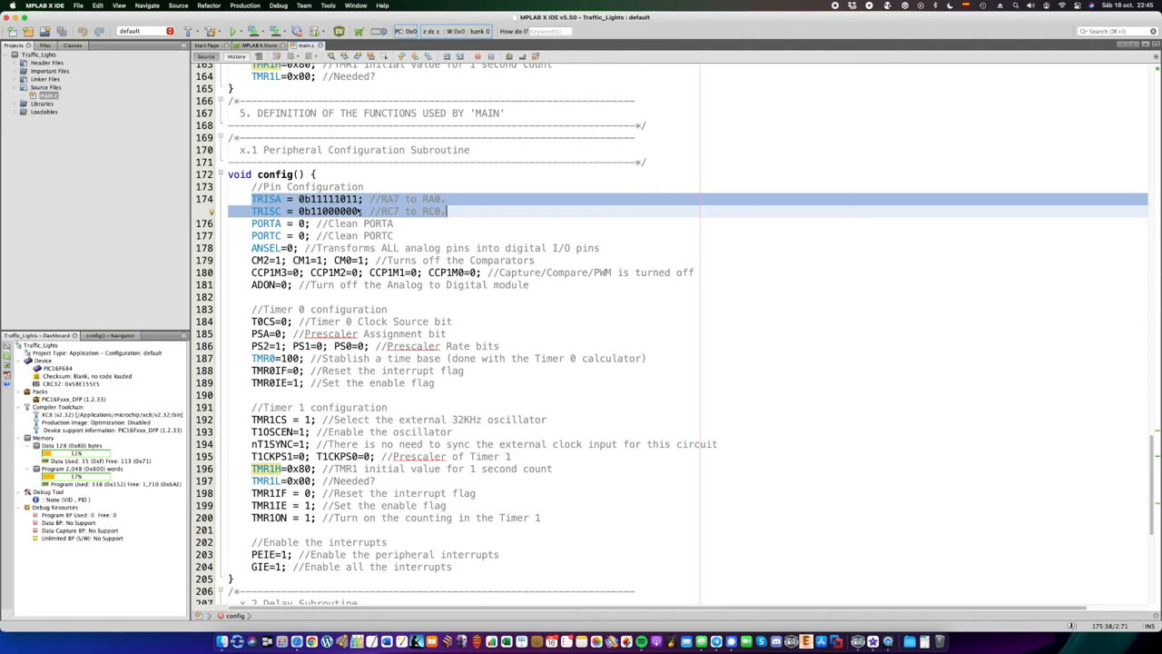
pyautogui.moveTo(454, 202)
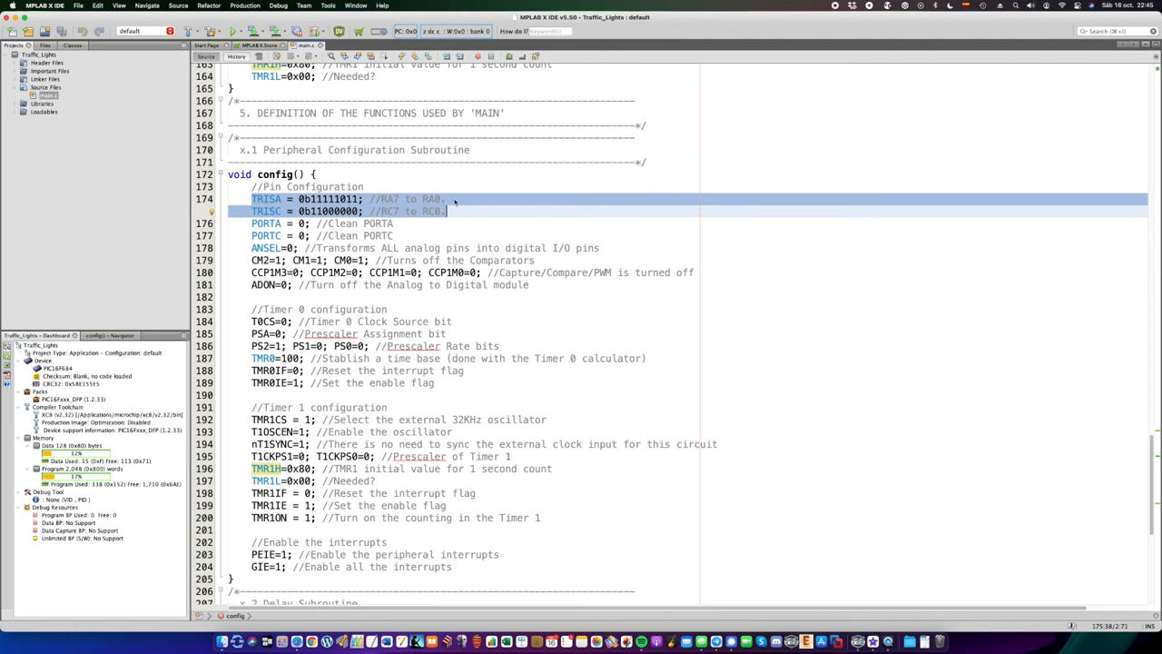
pyautogui.click(445, 211)
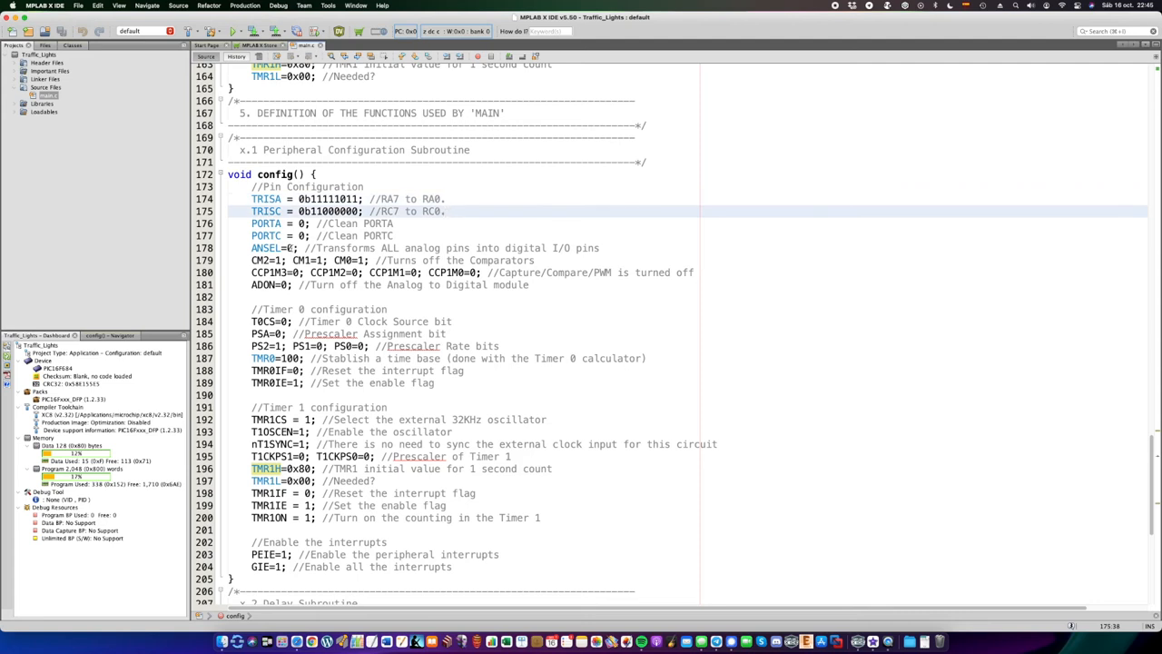
pyautogui.click(445, 211)
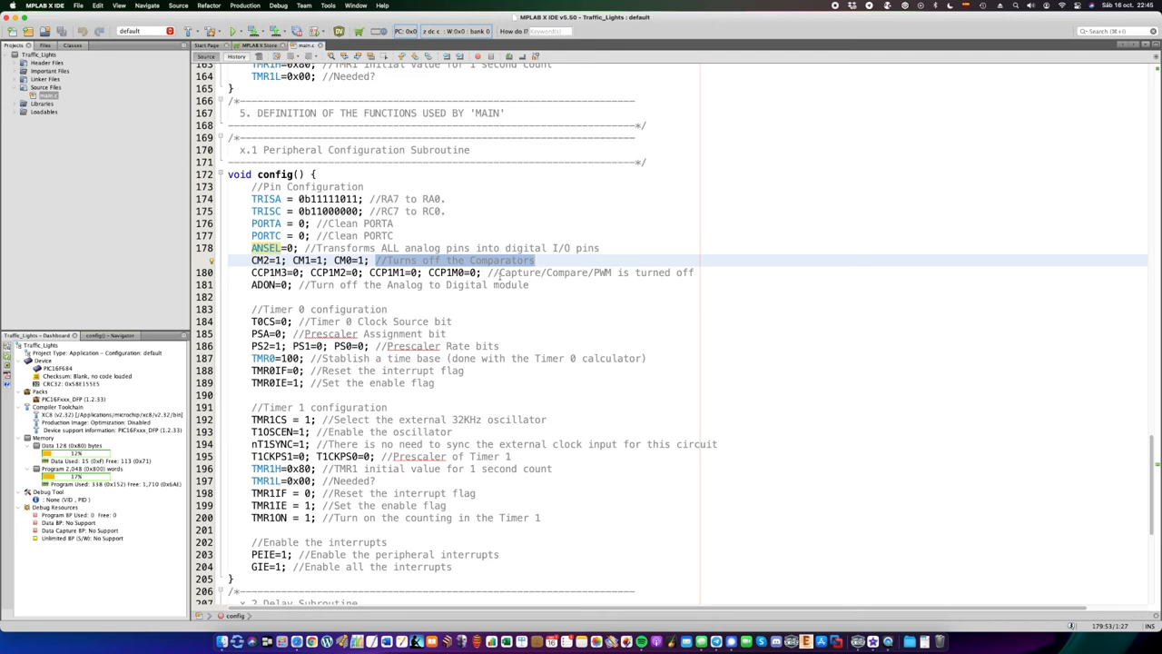
pyautogui.click(590, 272)
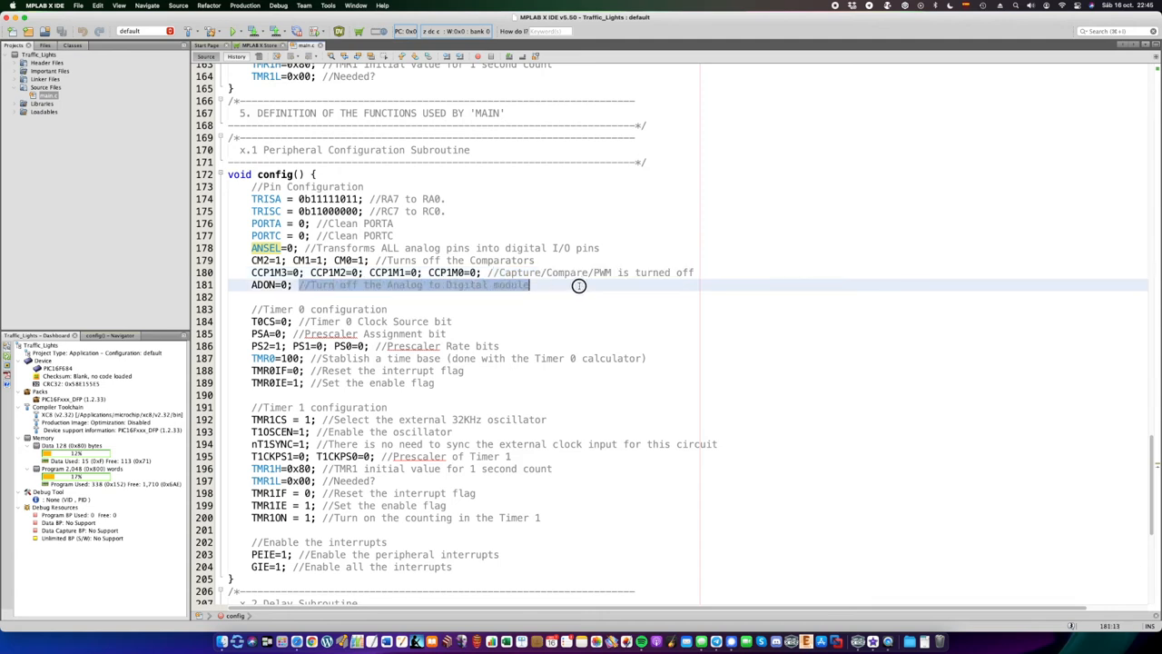
pyautogui.scroll(-3)
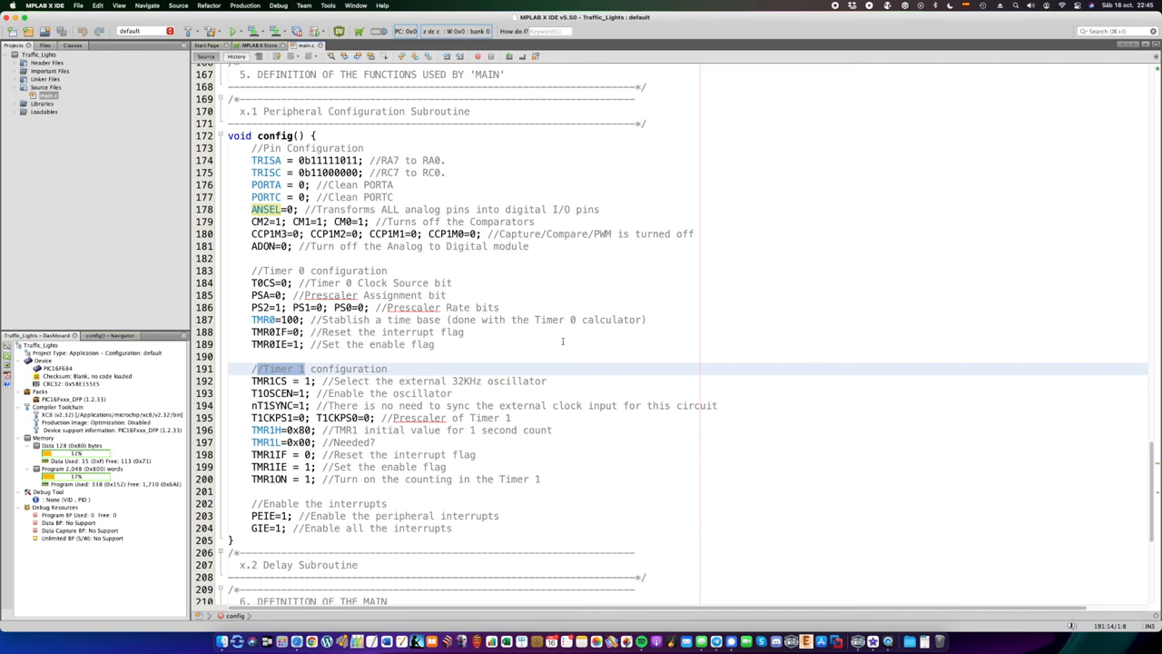
pyautogui.scroll(-3)
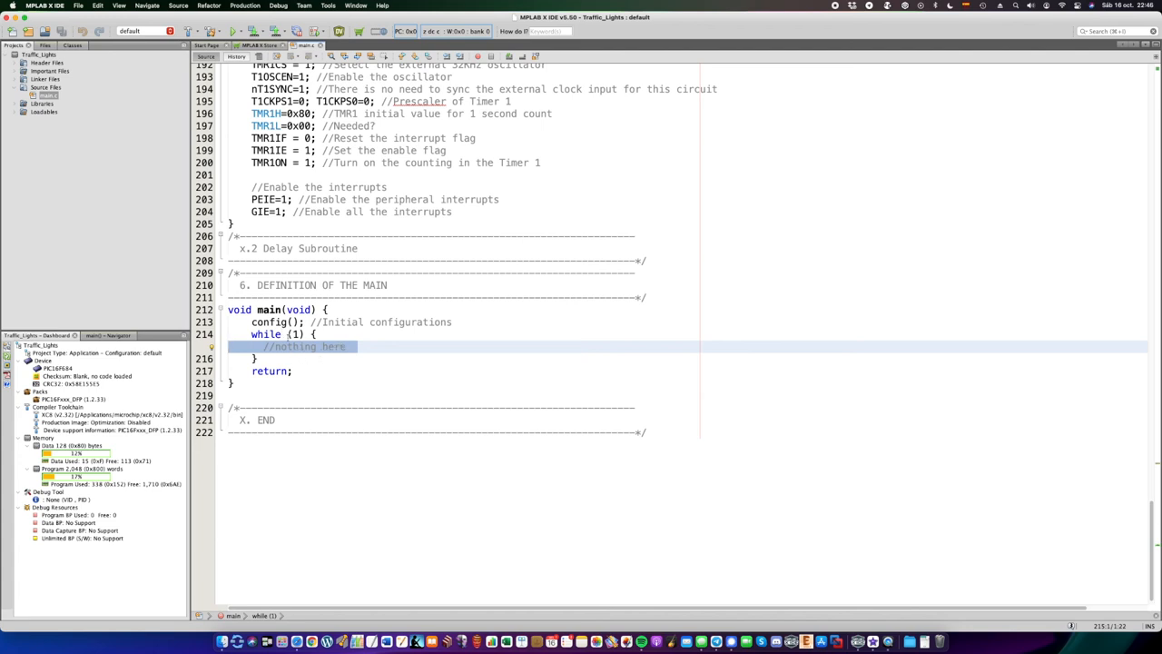
pyautogui.click(287, 346)
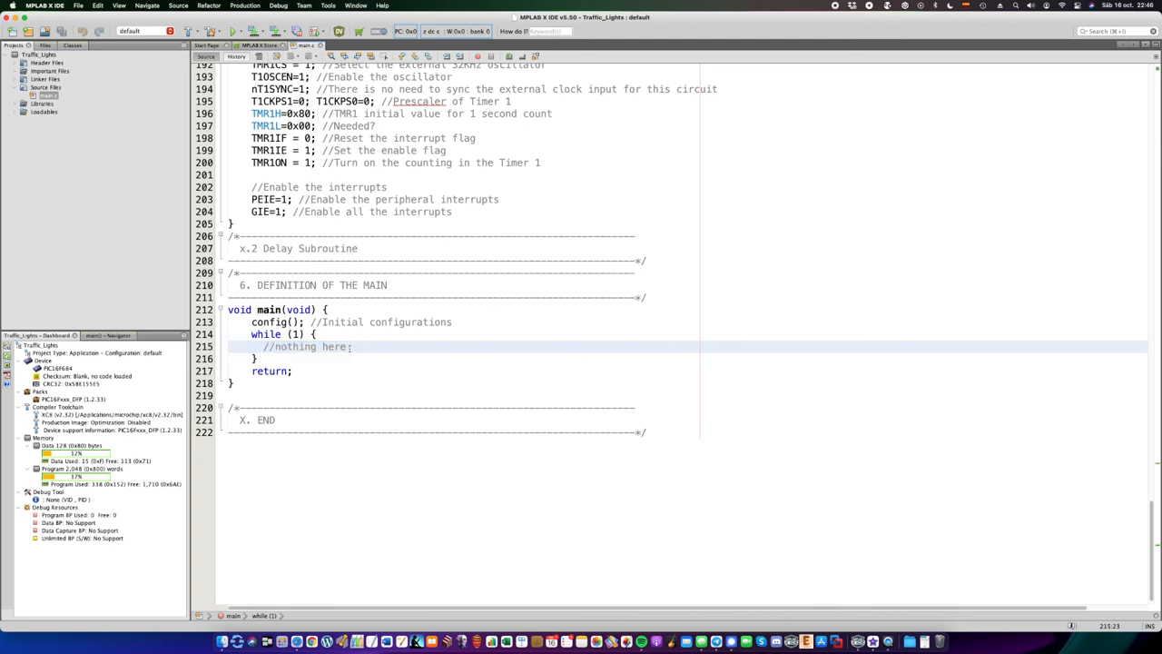
pyautogui.press('backspace')
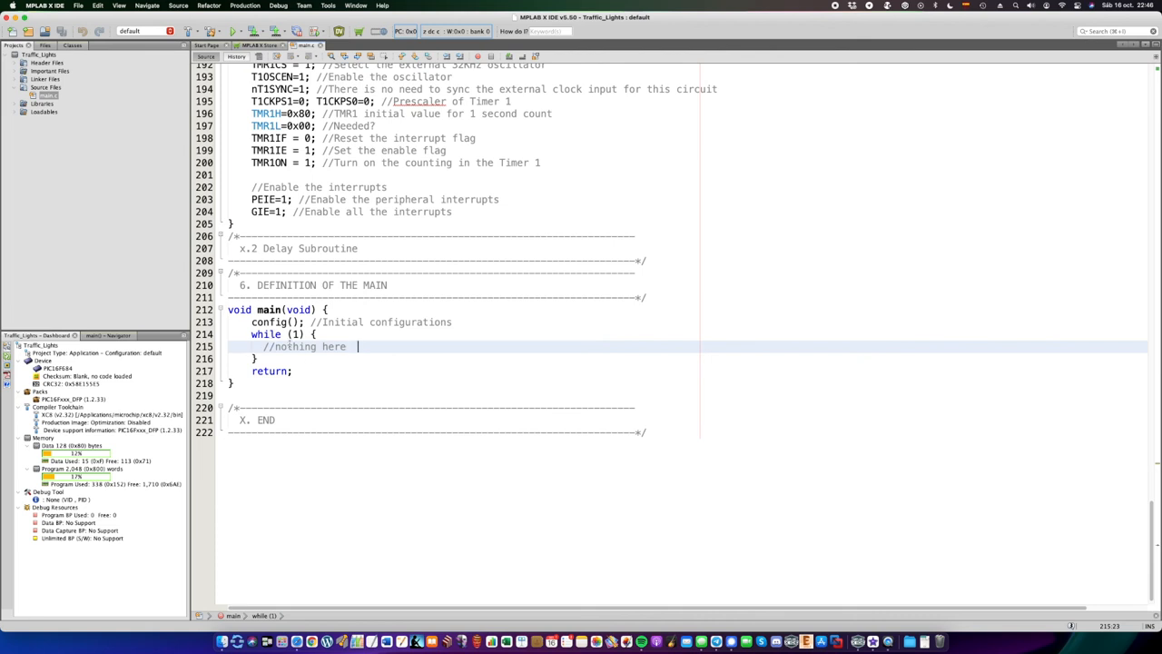